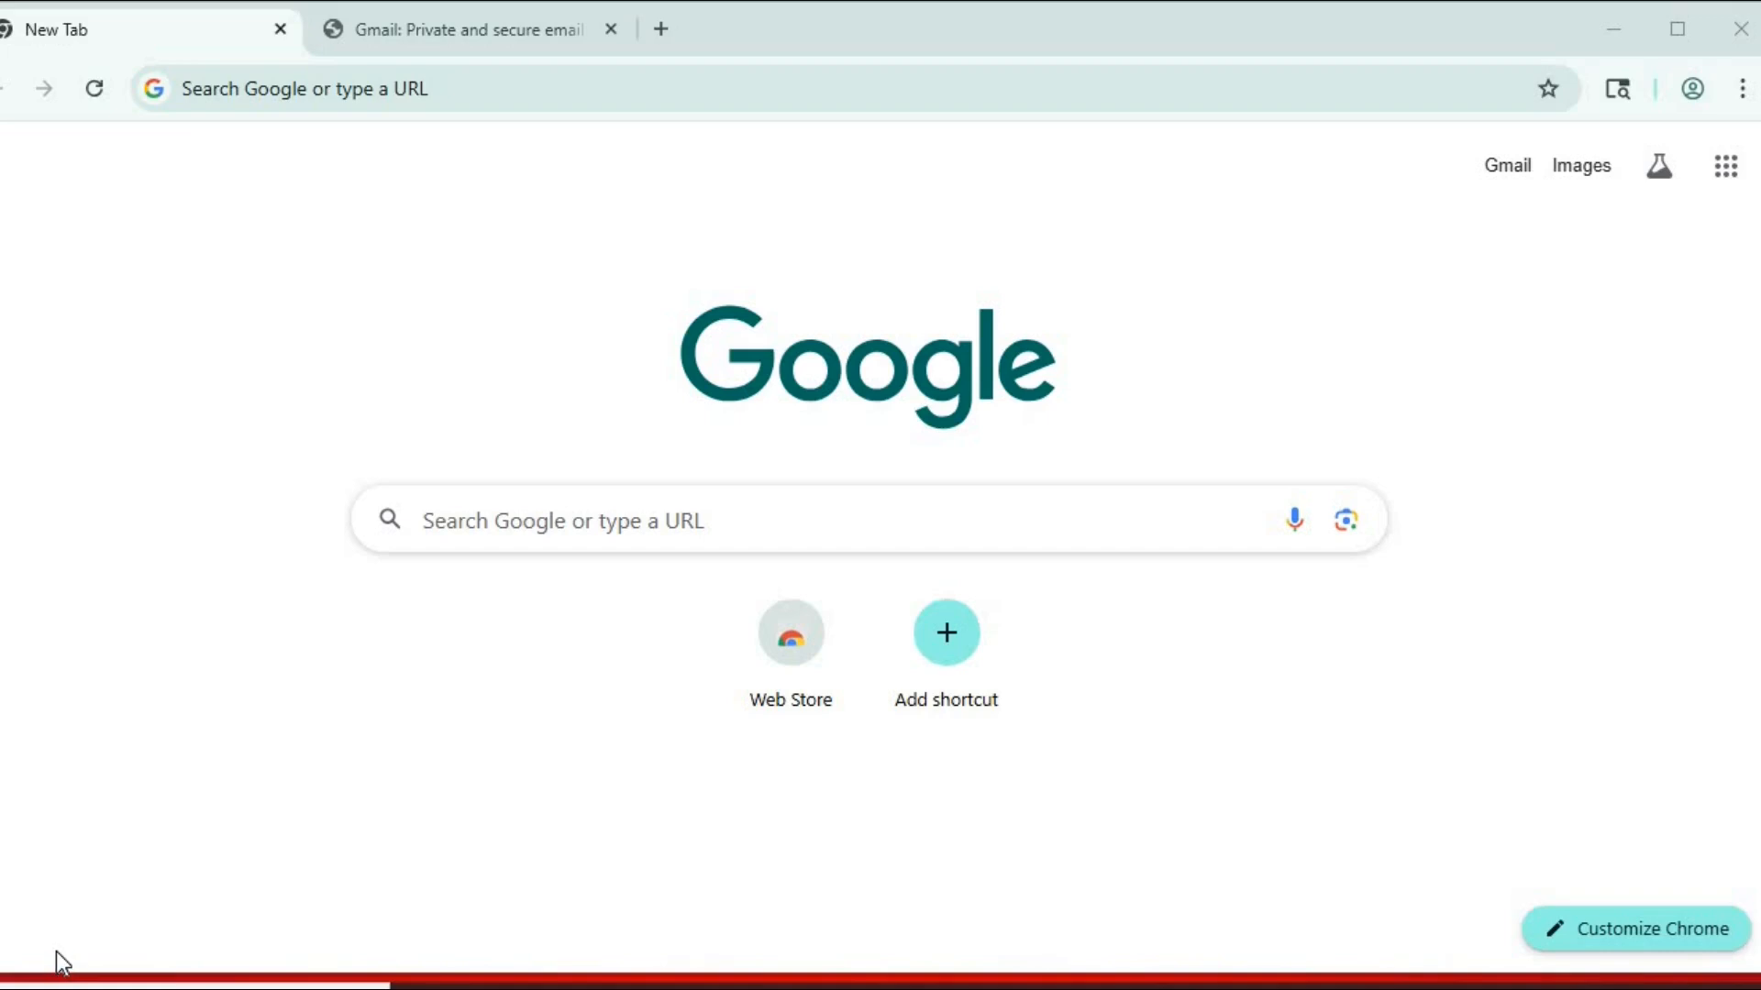
# Step: Close the Gmail tab, leaving only the New Tab page open
pyautogui.click(460, 30)
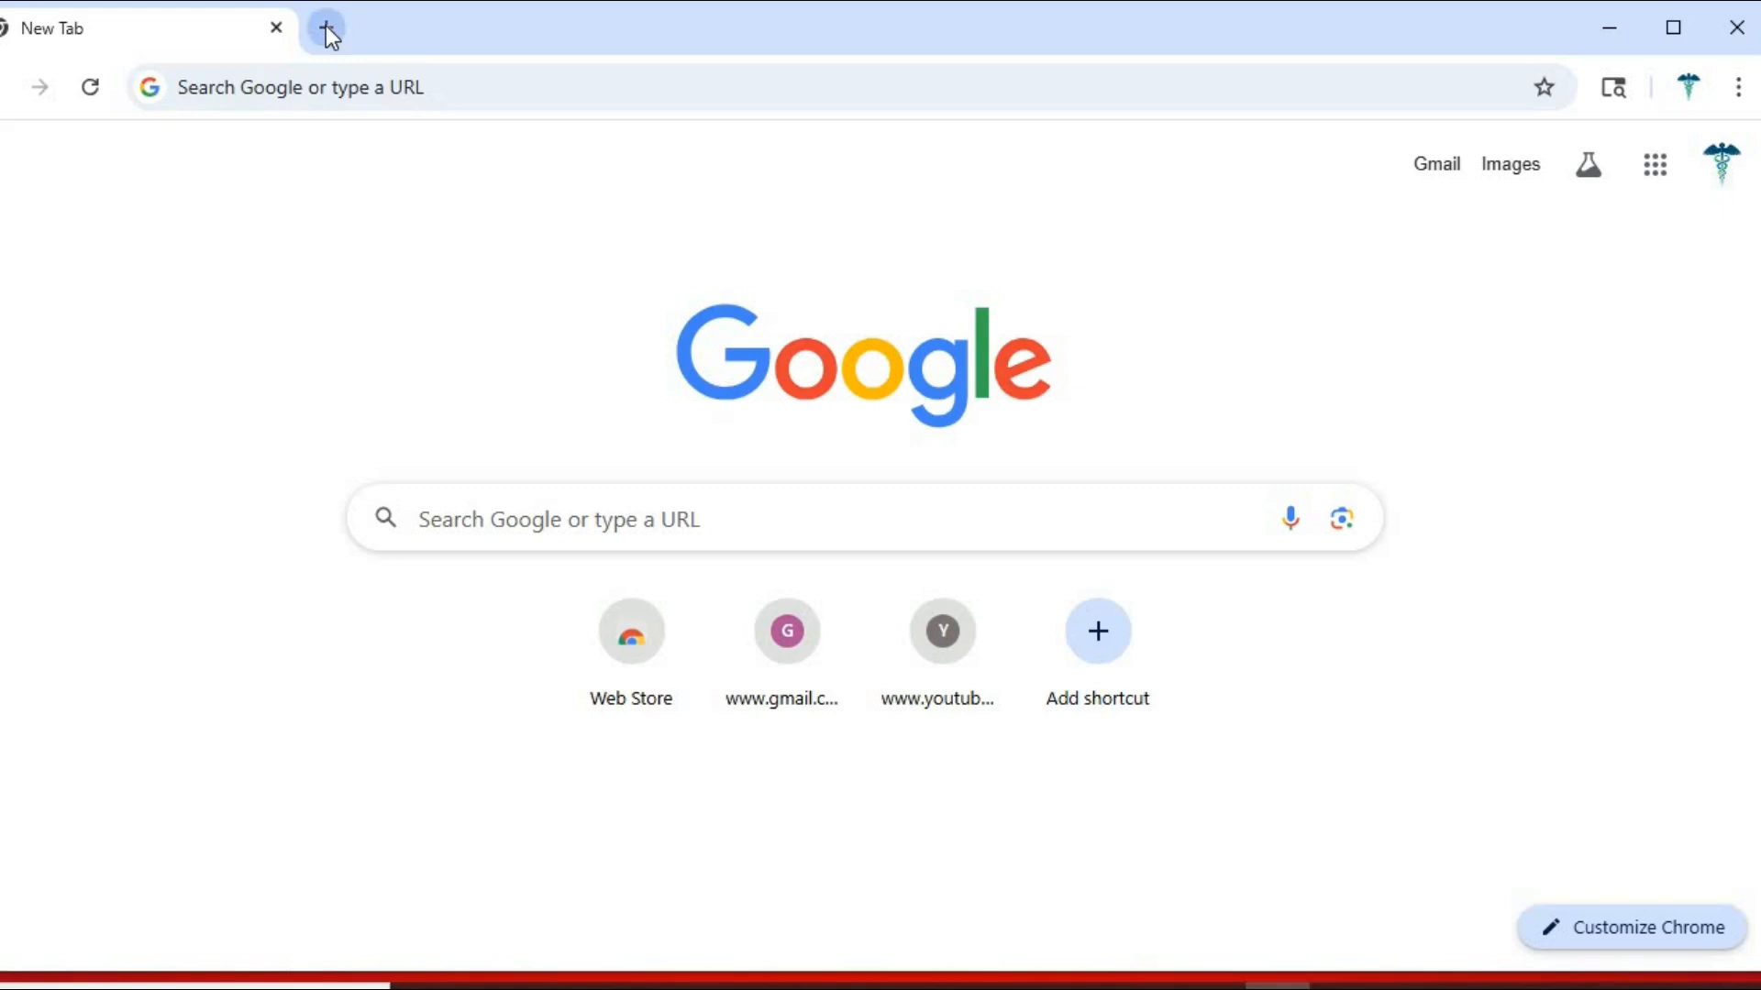
# Step: Search Google for 'gmail generator', open the Gmail Generator result and show the signed-in account's address
pyautogui.click(327, 28)
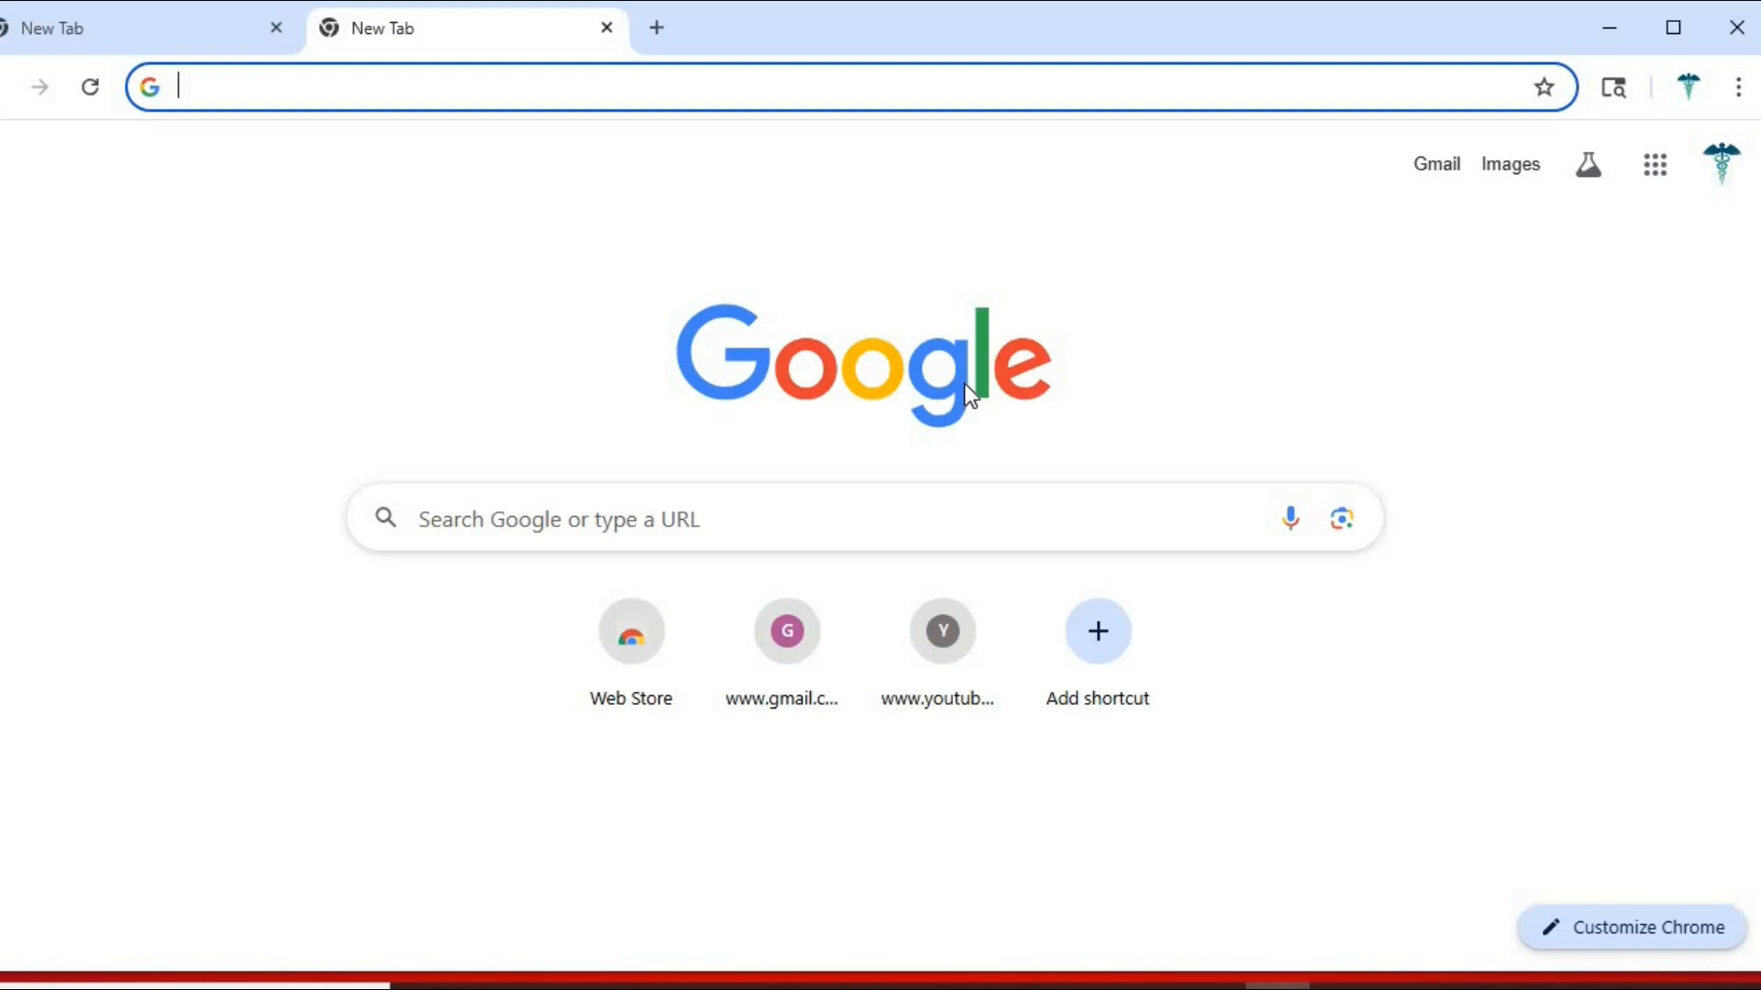
pyautogui.write('gmail generator')
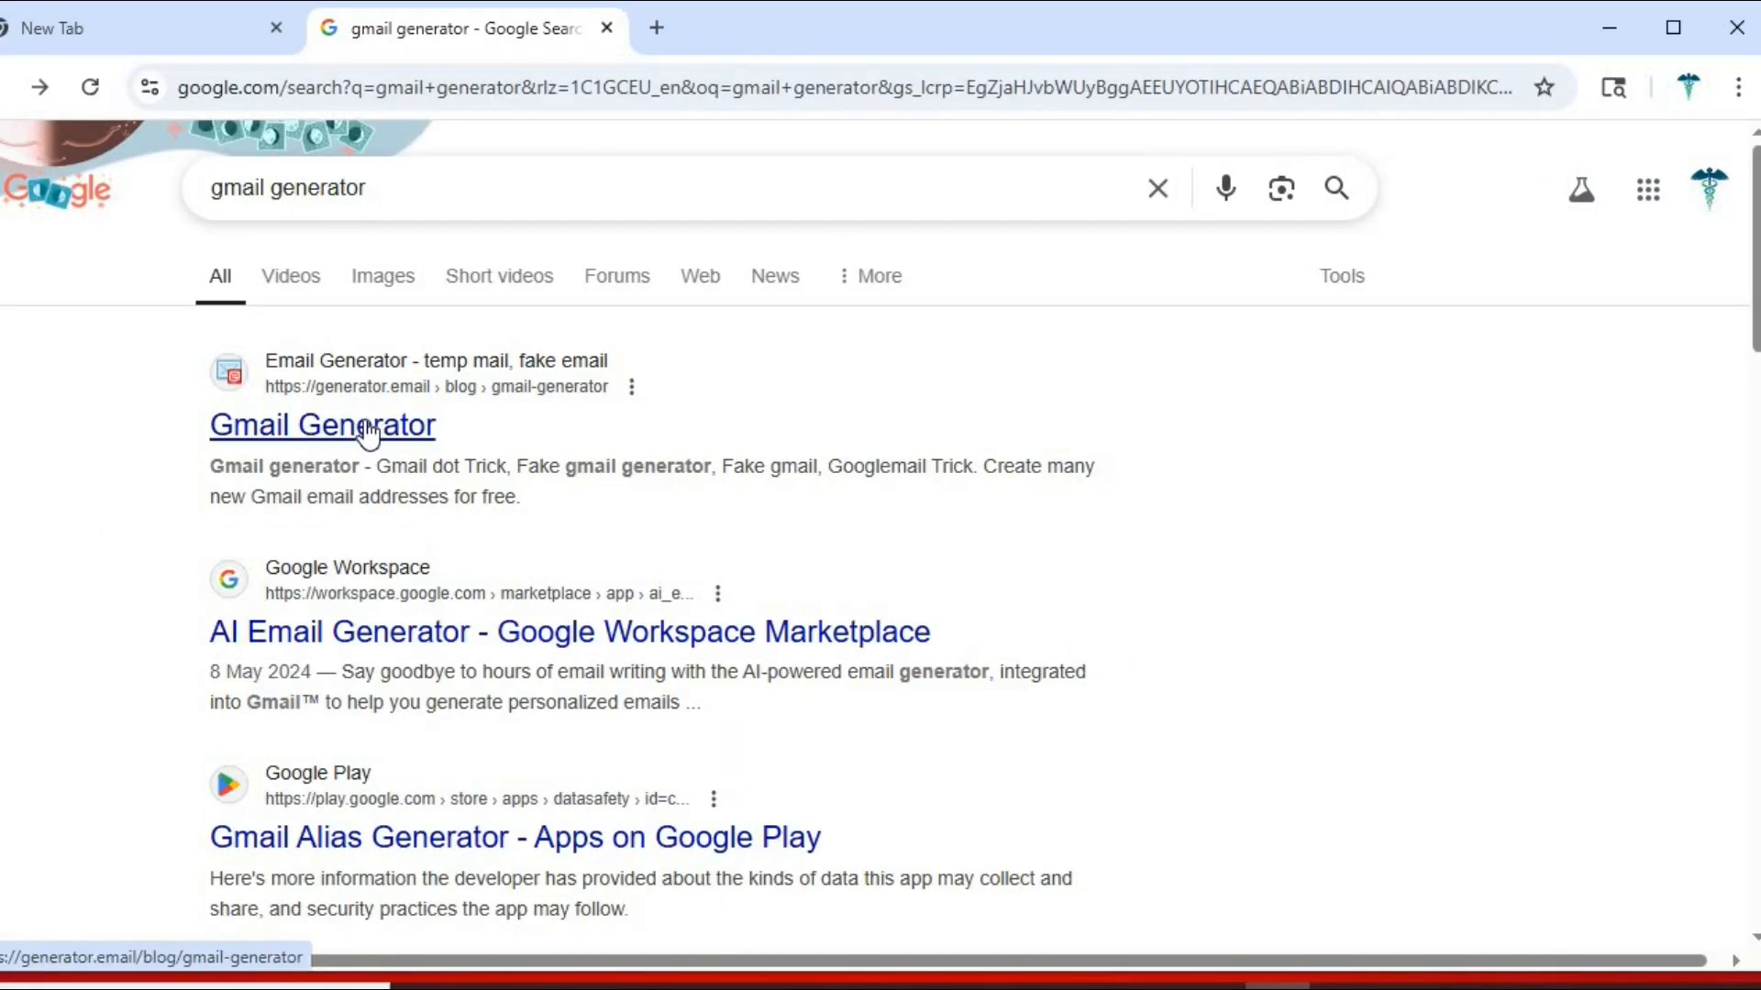
pyautogui.click(323, 424)
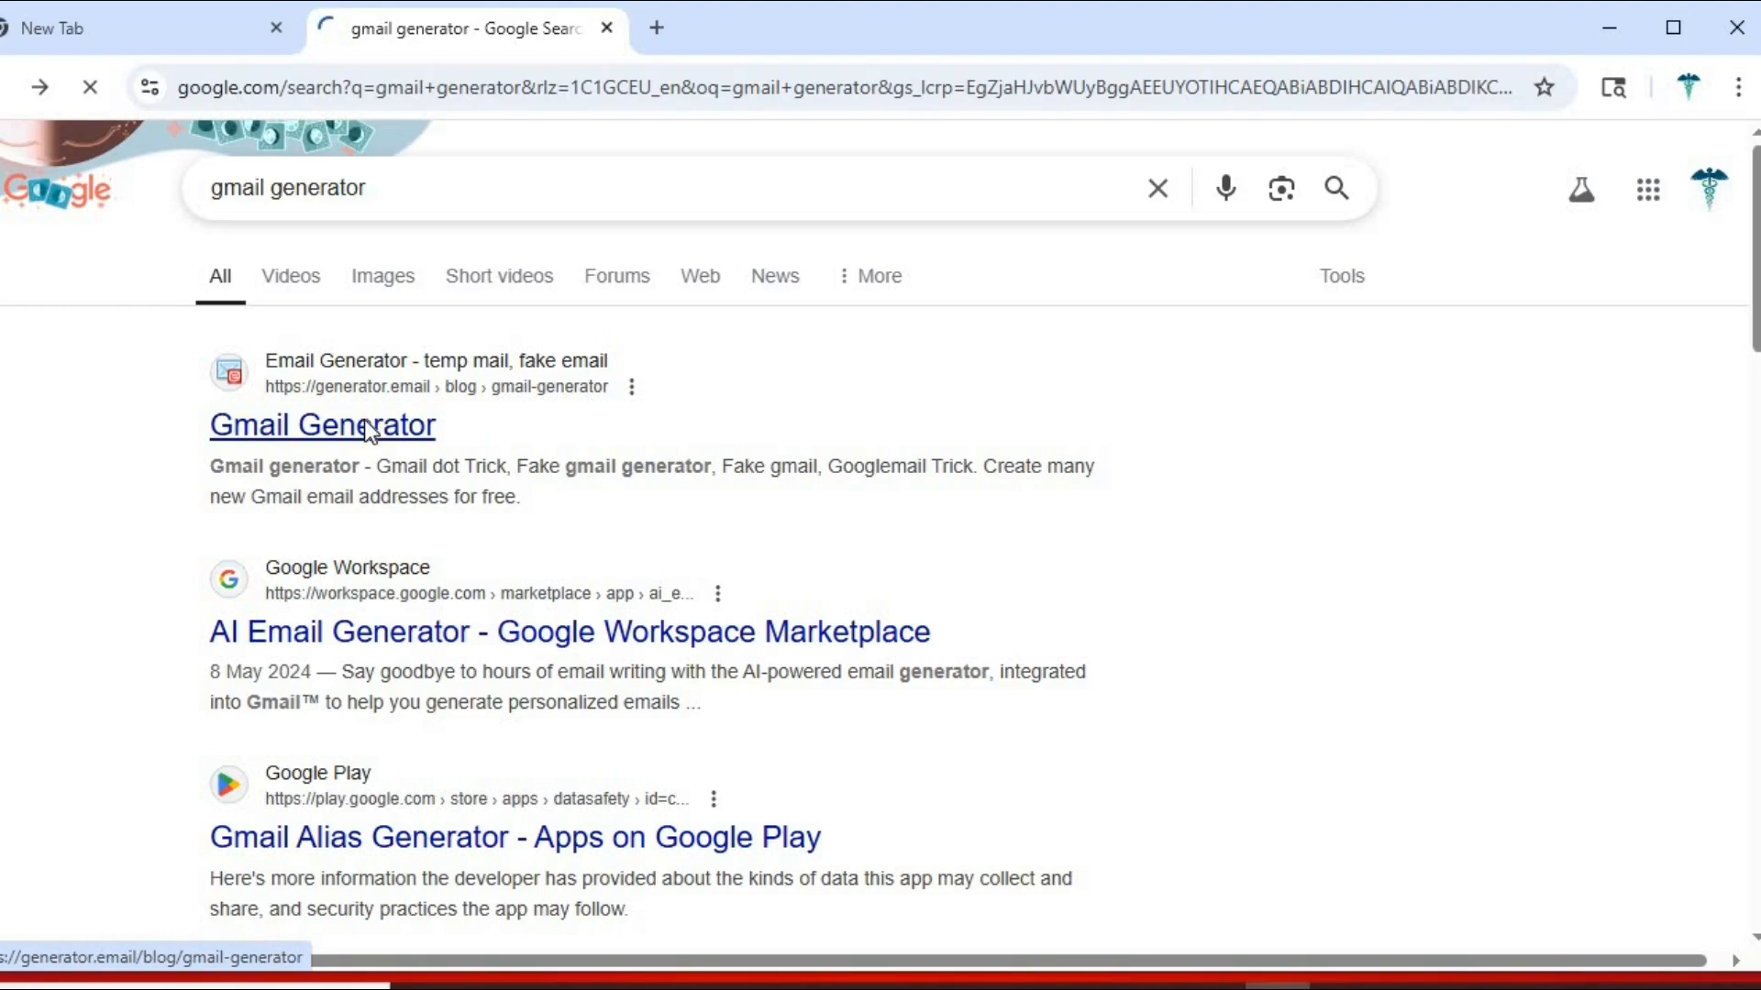
pyautogui.click(323, 424)
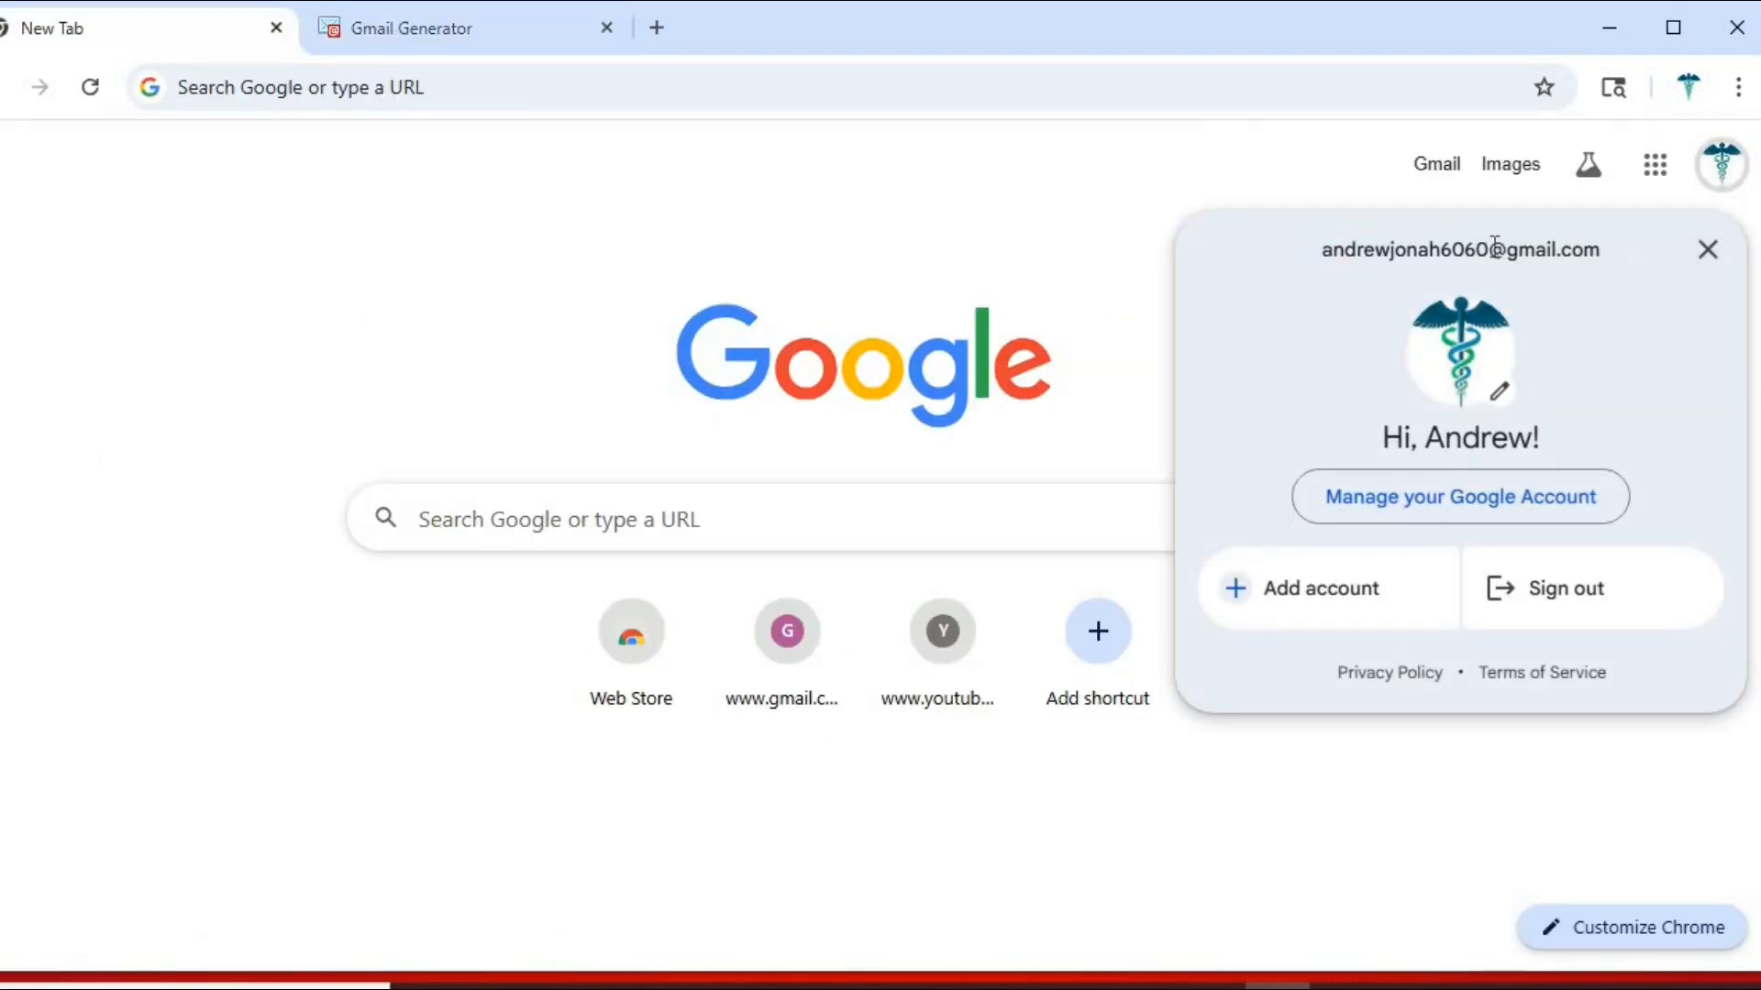
# Step: Copy the username part of the account's Gmail address
pyautogui.moveTo(1324, 249); pyautogui.dragTo(1487, 250)
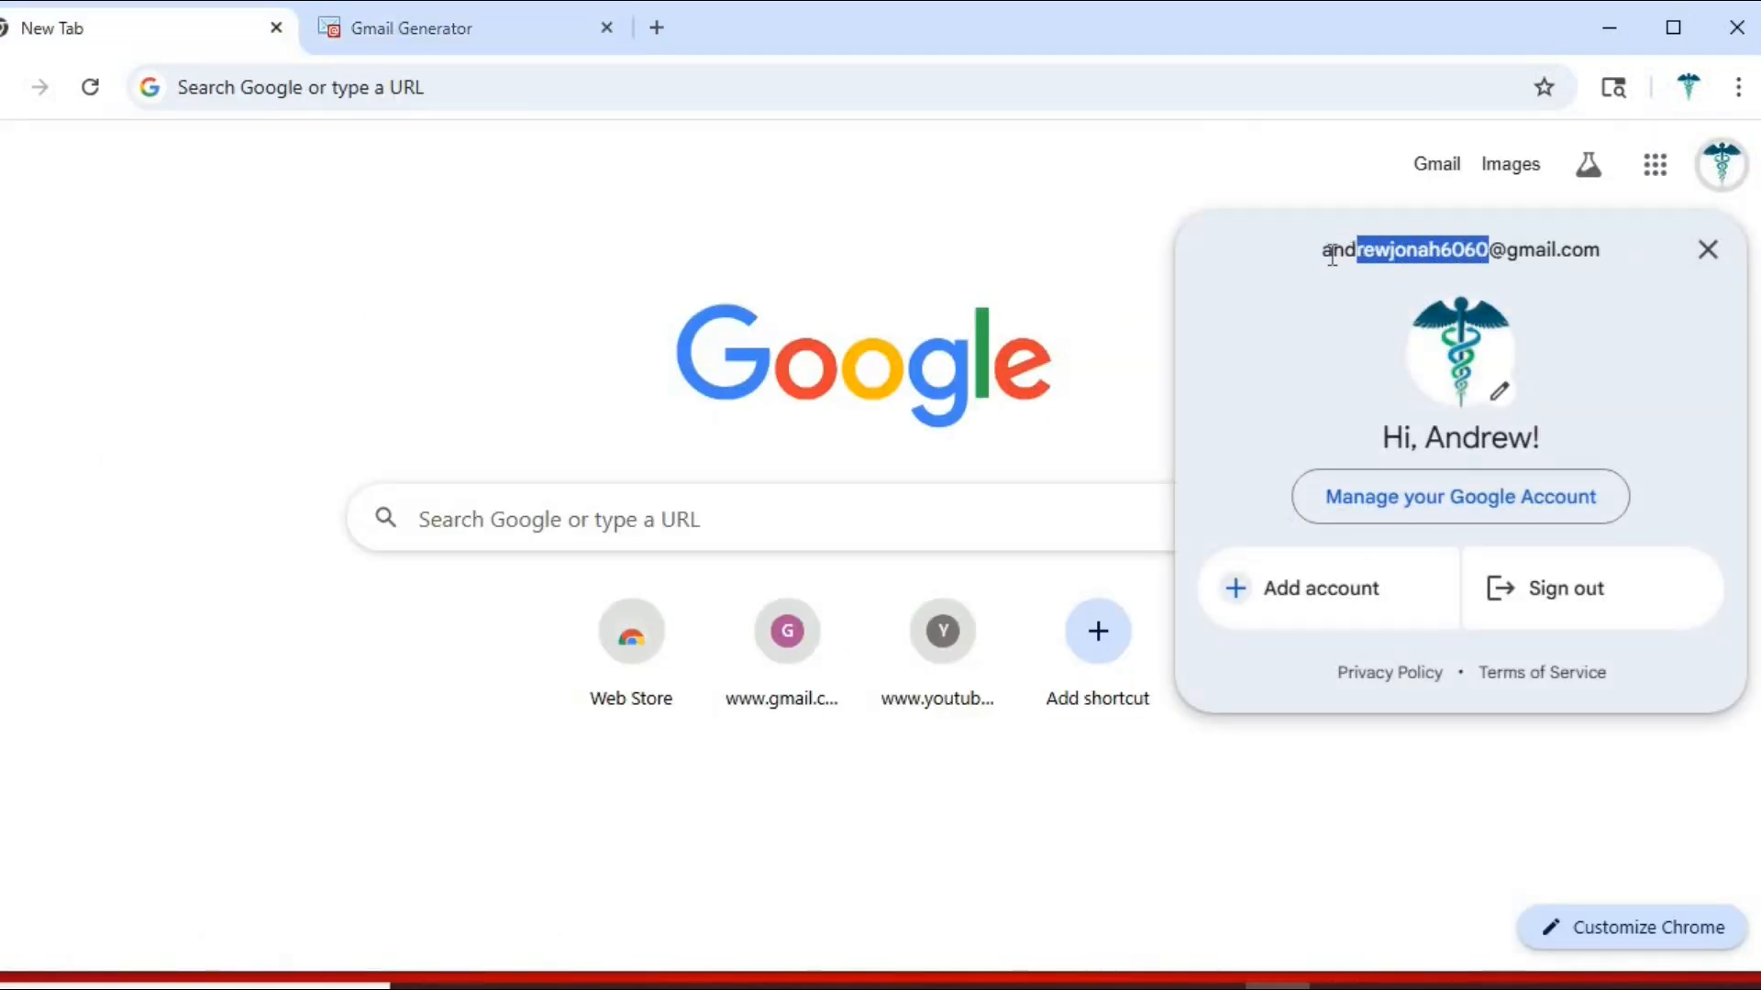
pyautogui.rightClick(1403, 250)
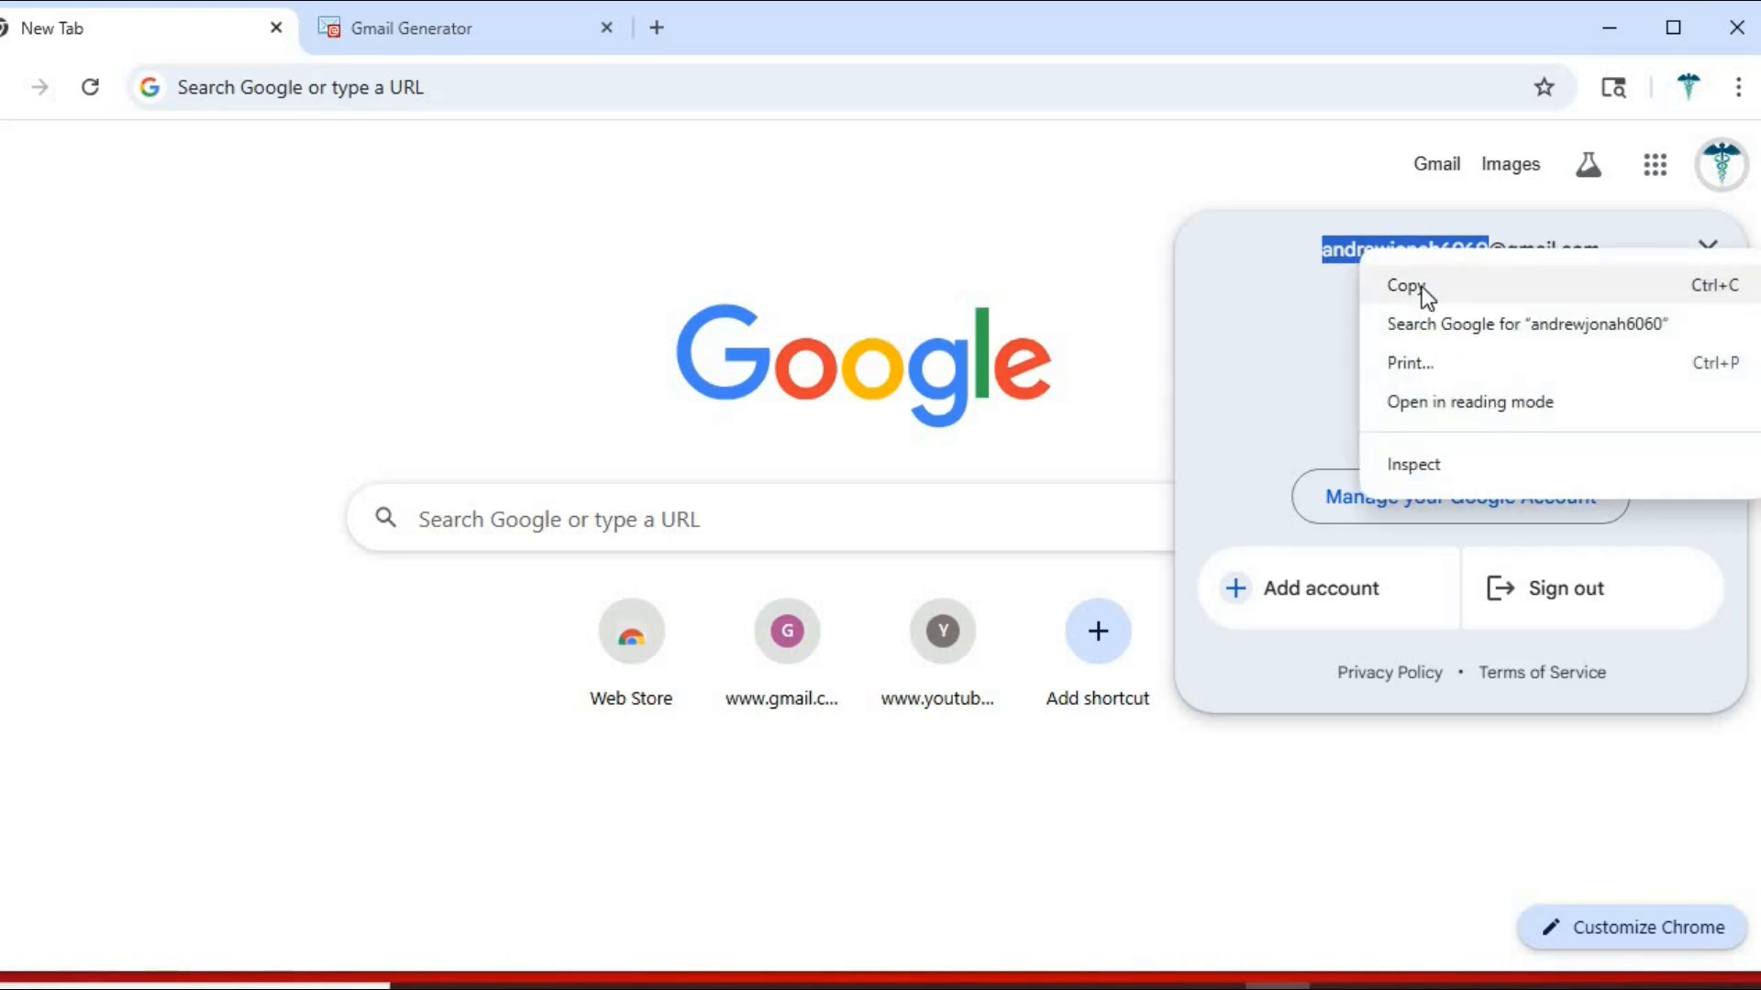
pyautogui.click(460, 28)
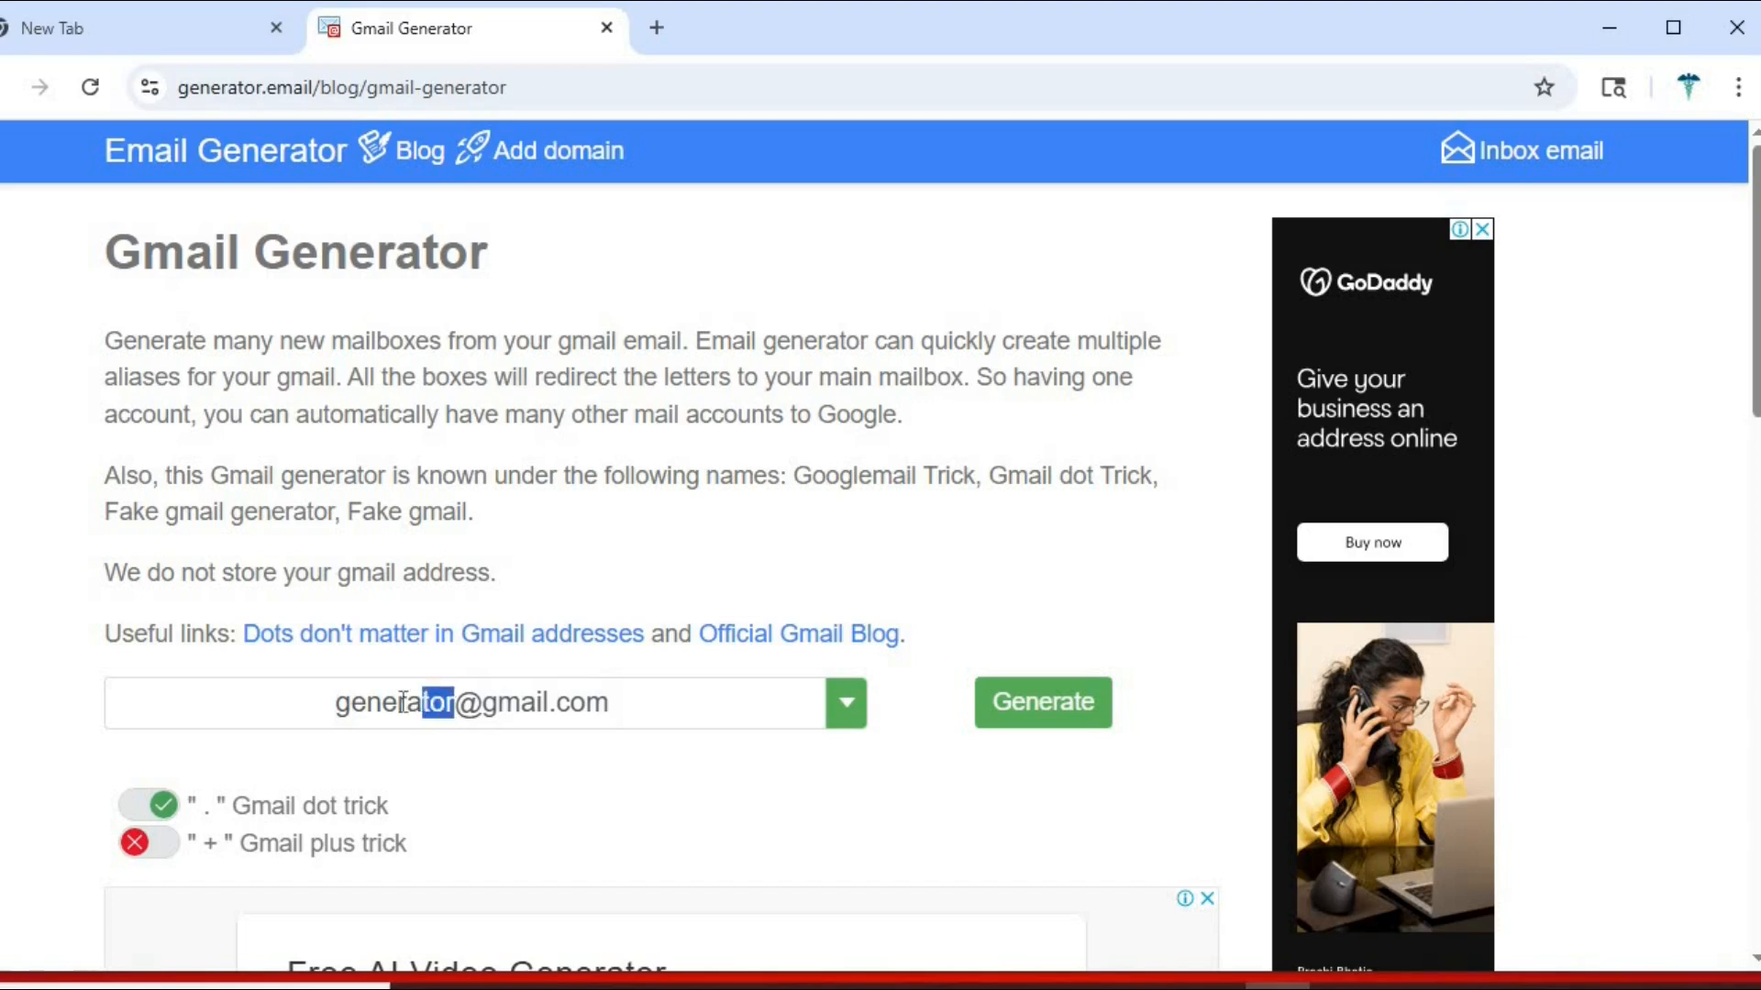
pyautogui.doubleClick(392, 703)
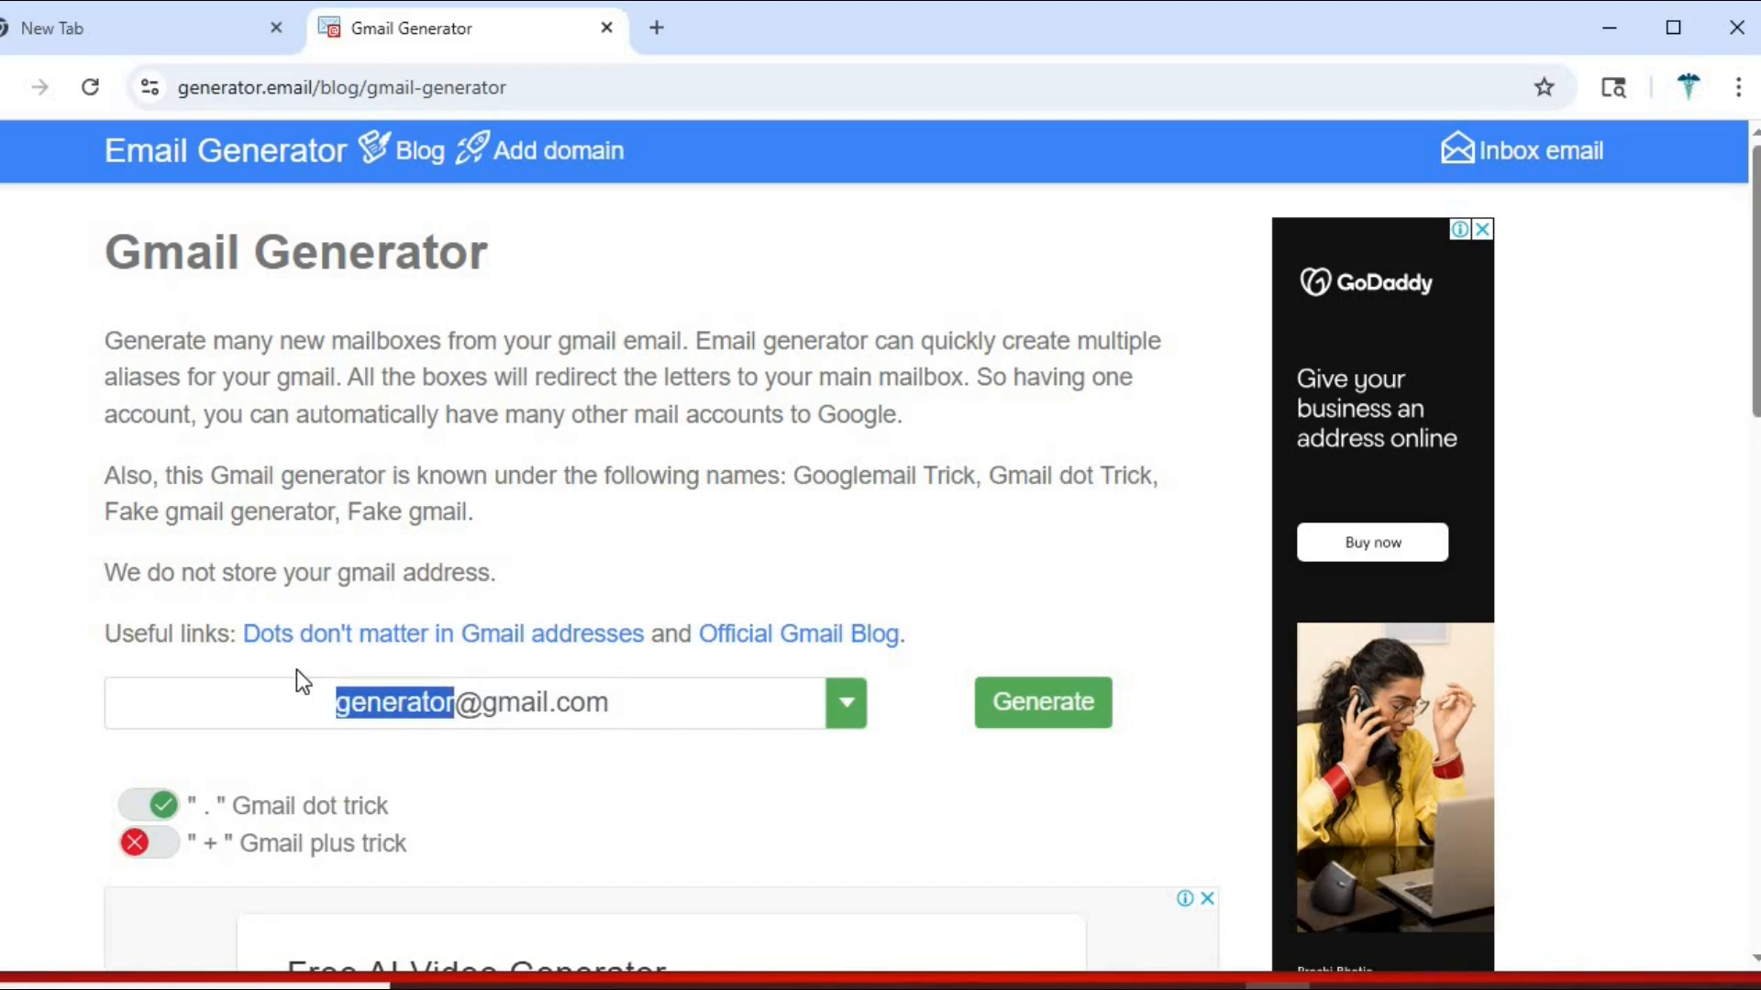
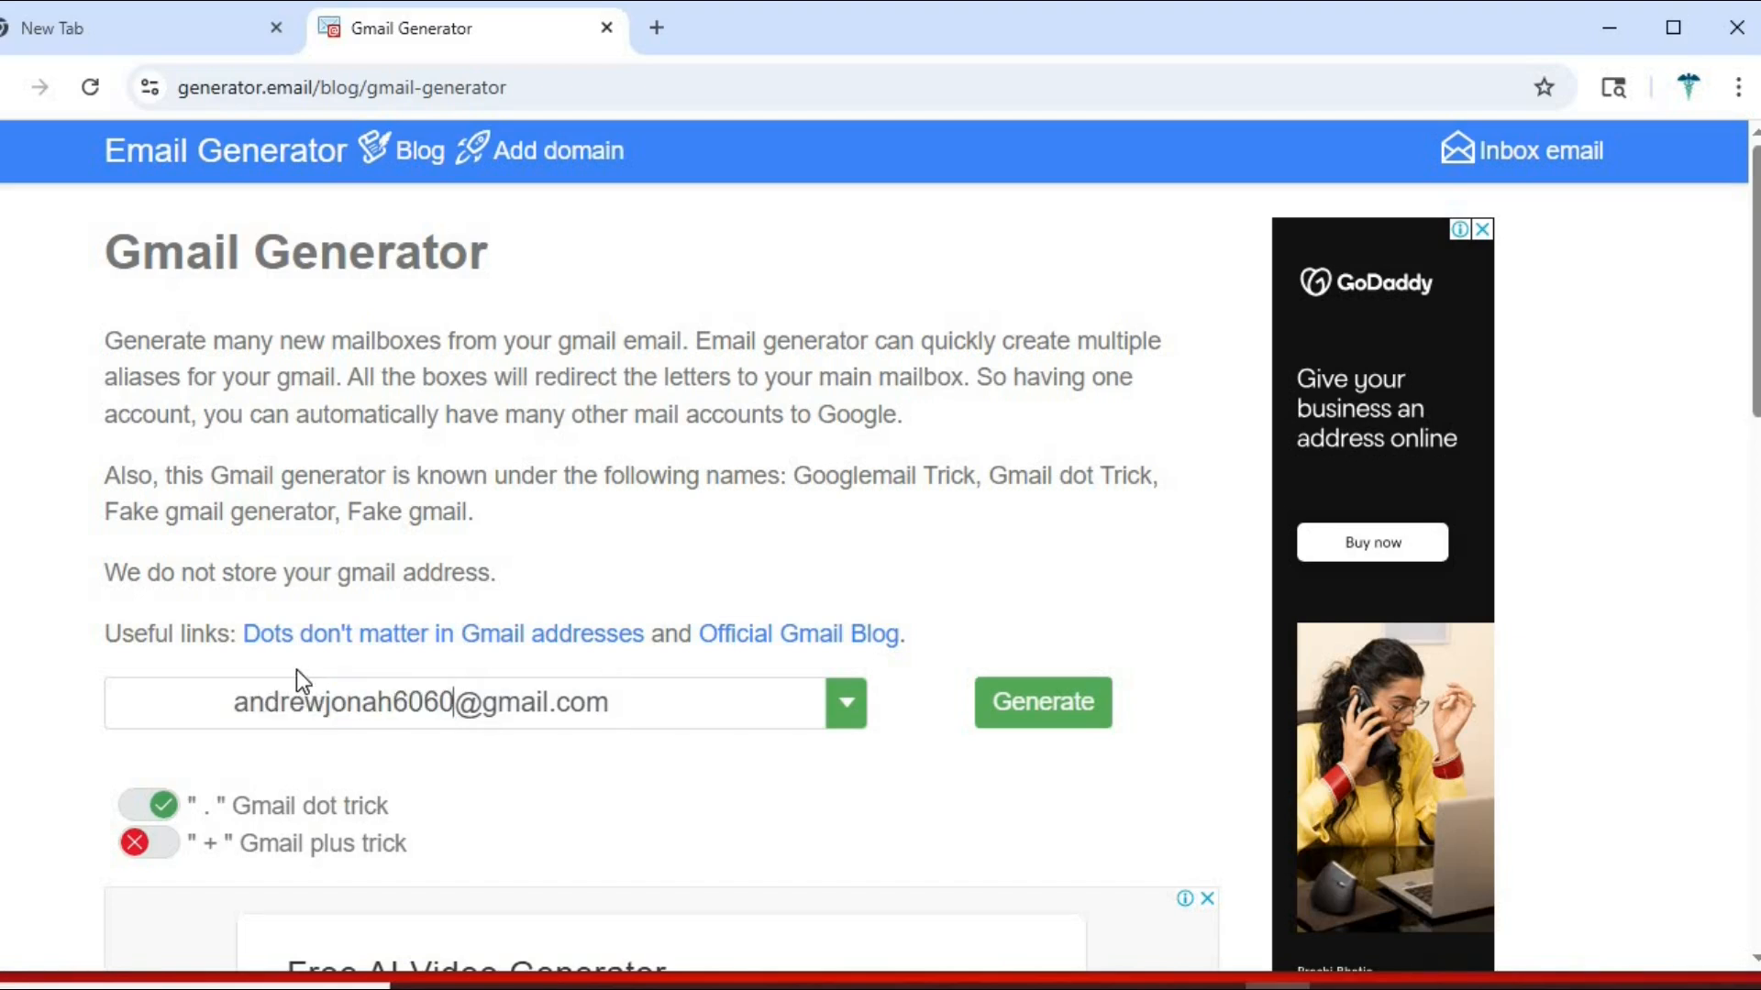
pyautogui.click(1040, 702)
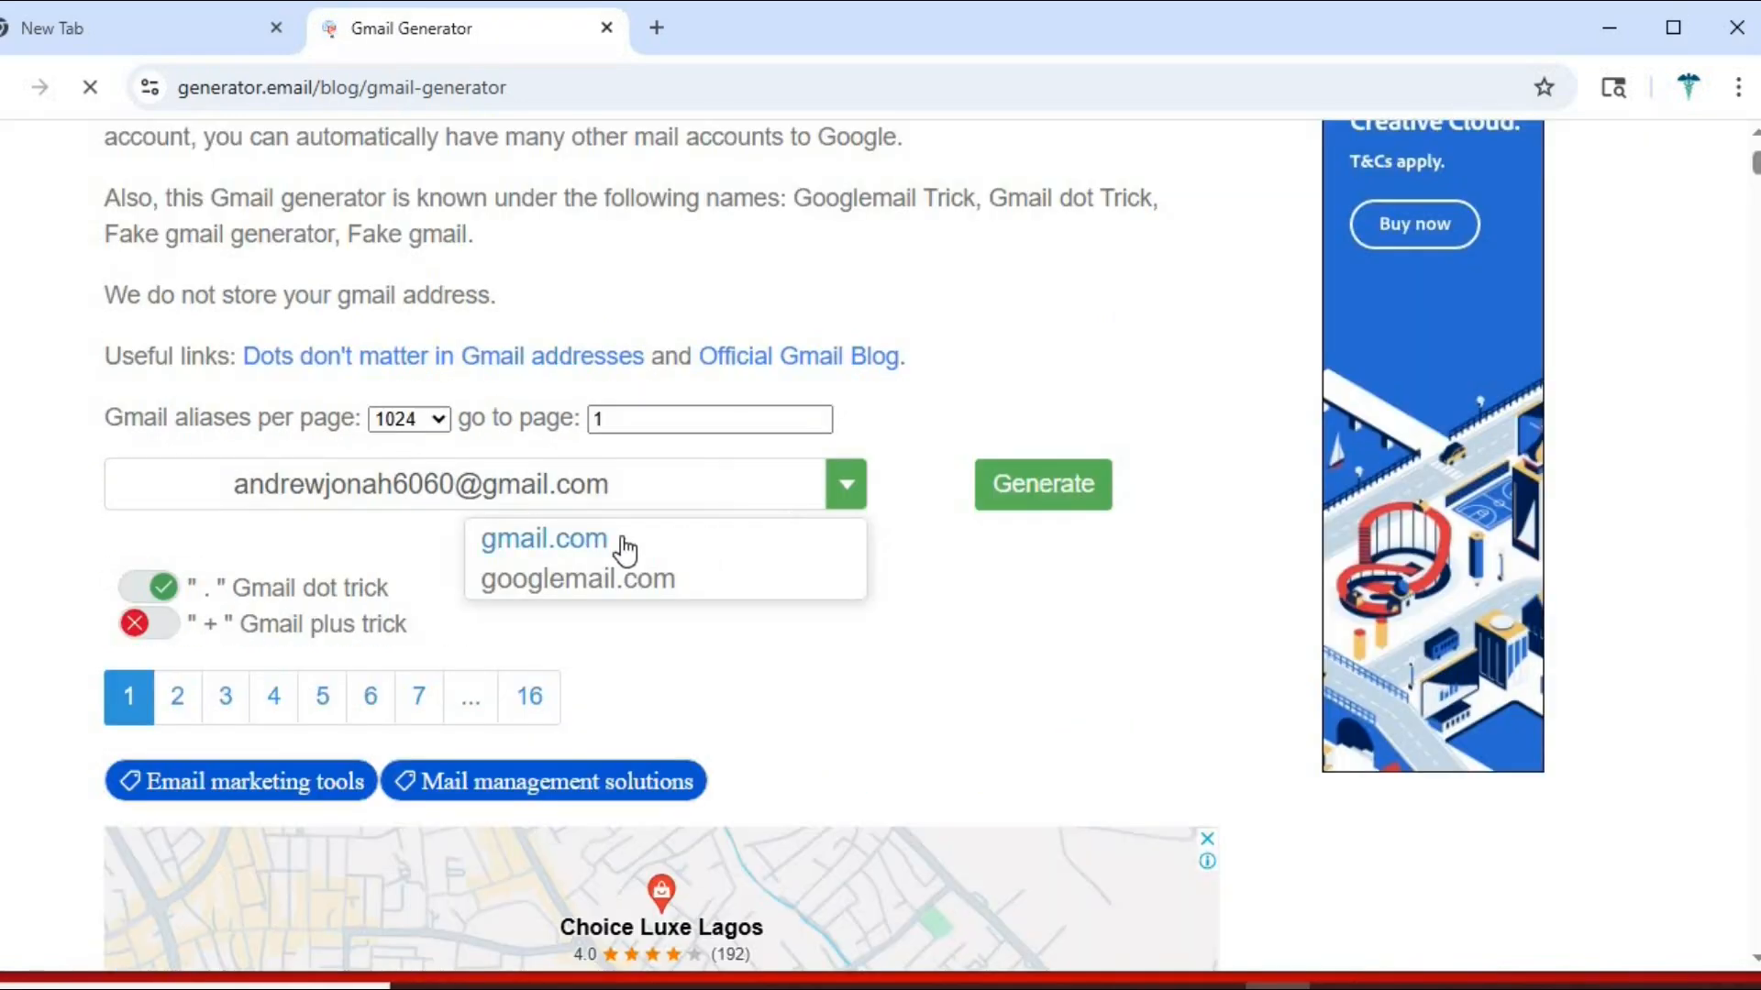
pyautogui.click(1040, 484)
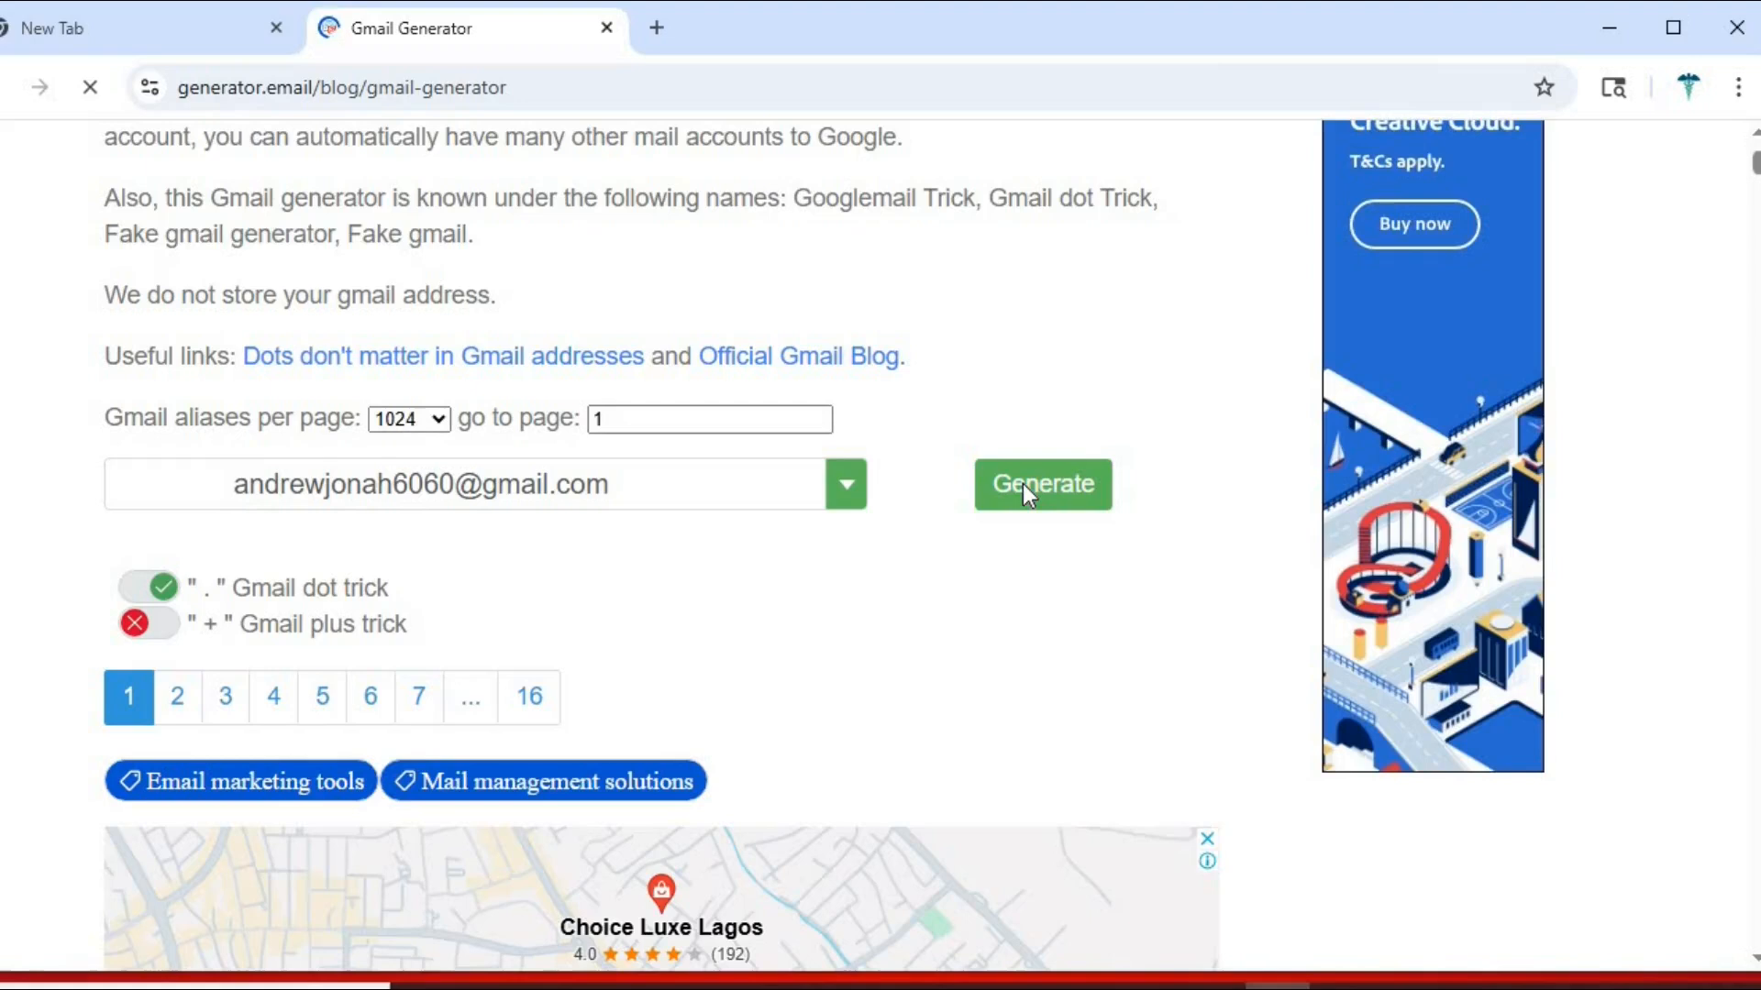
pyautogui.click(1042, 484)
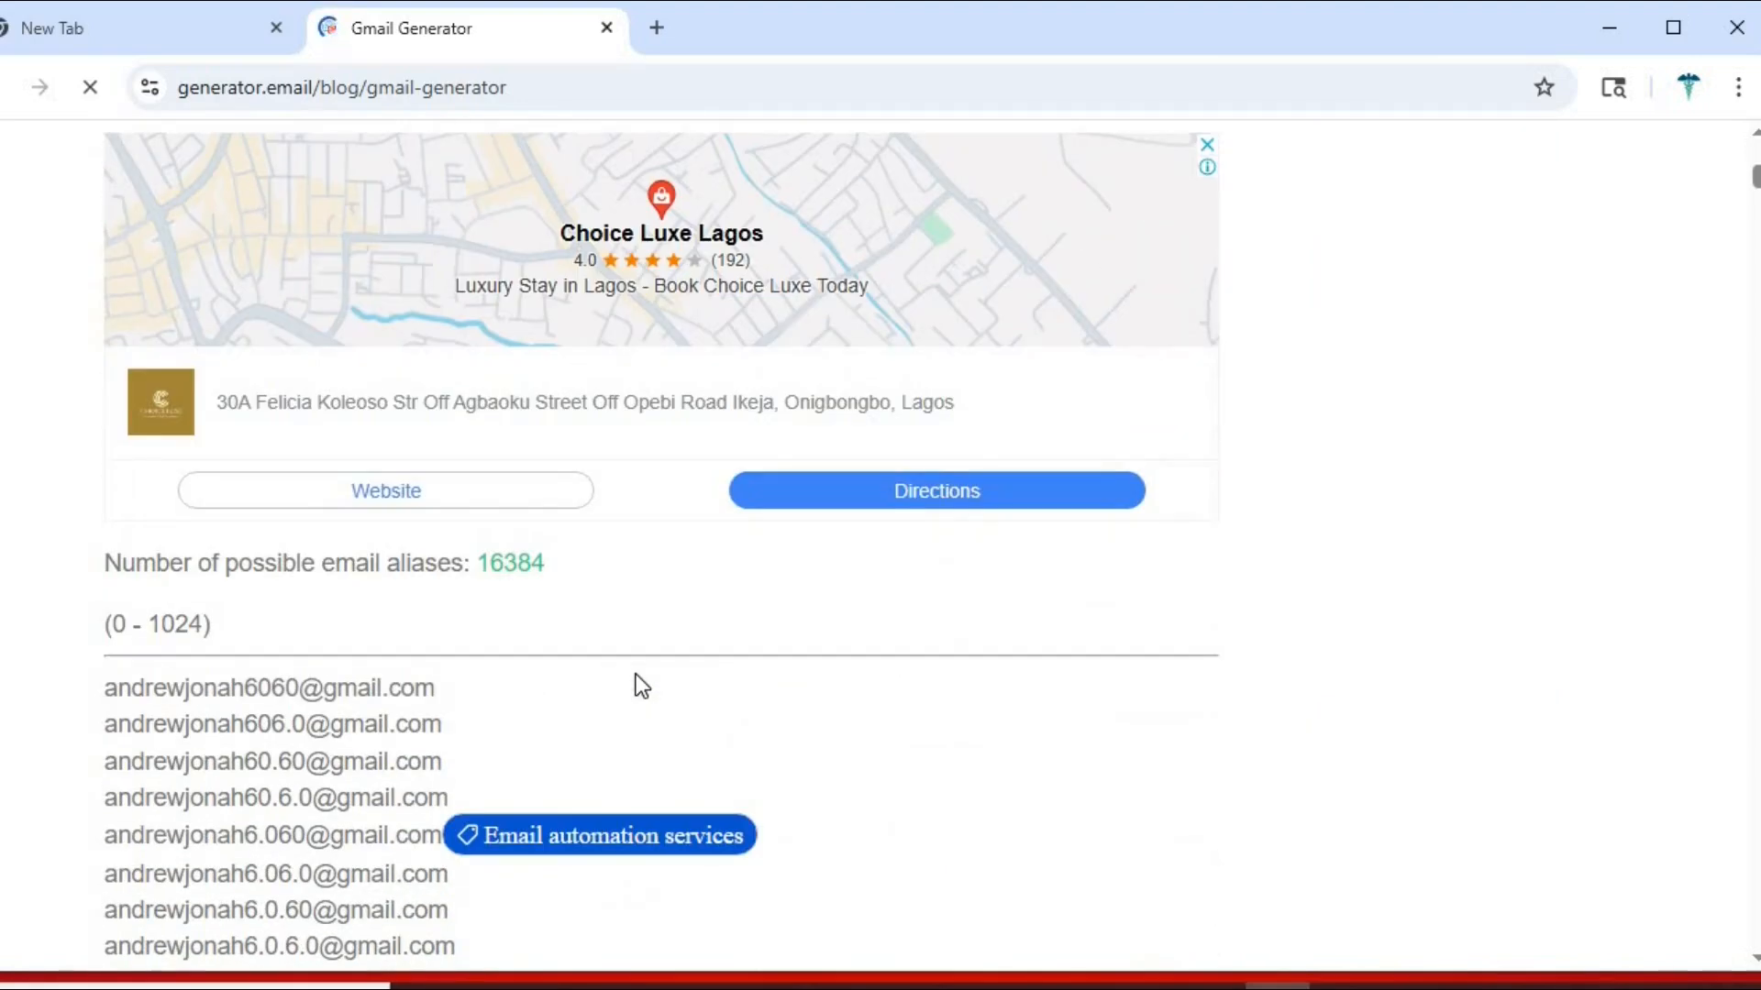
pyautogui.scroll(-3)
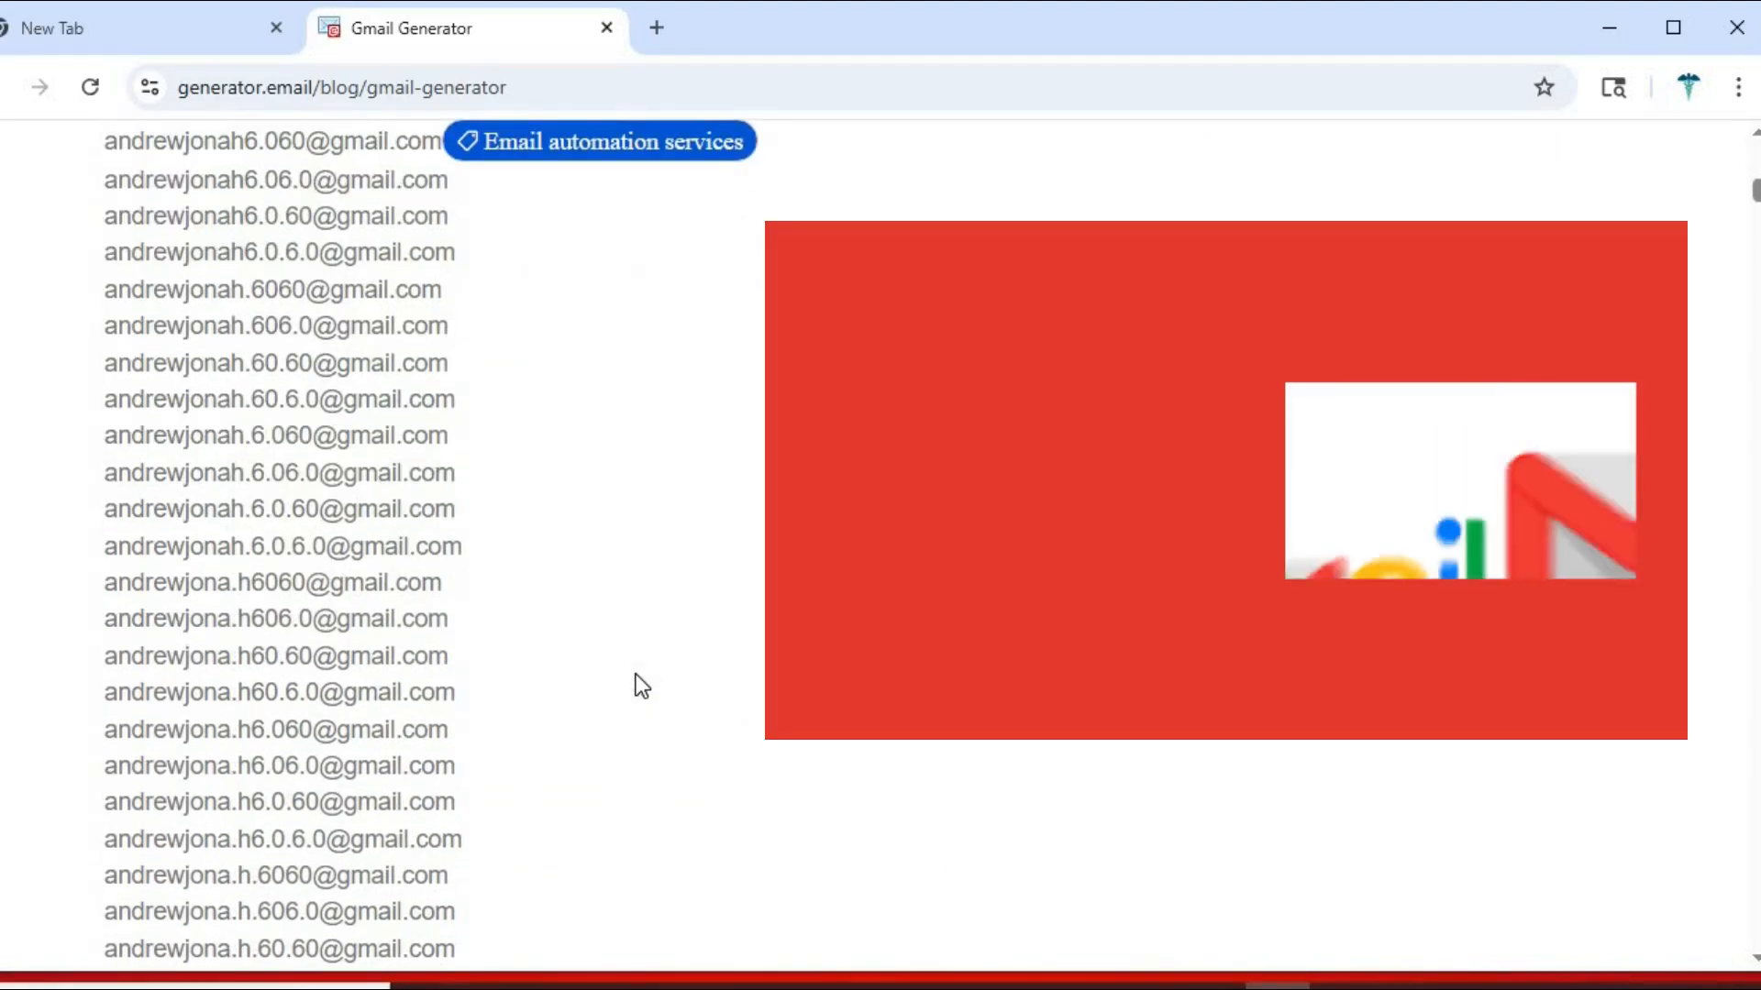
pyautogui.scroll(-3)
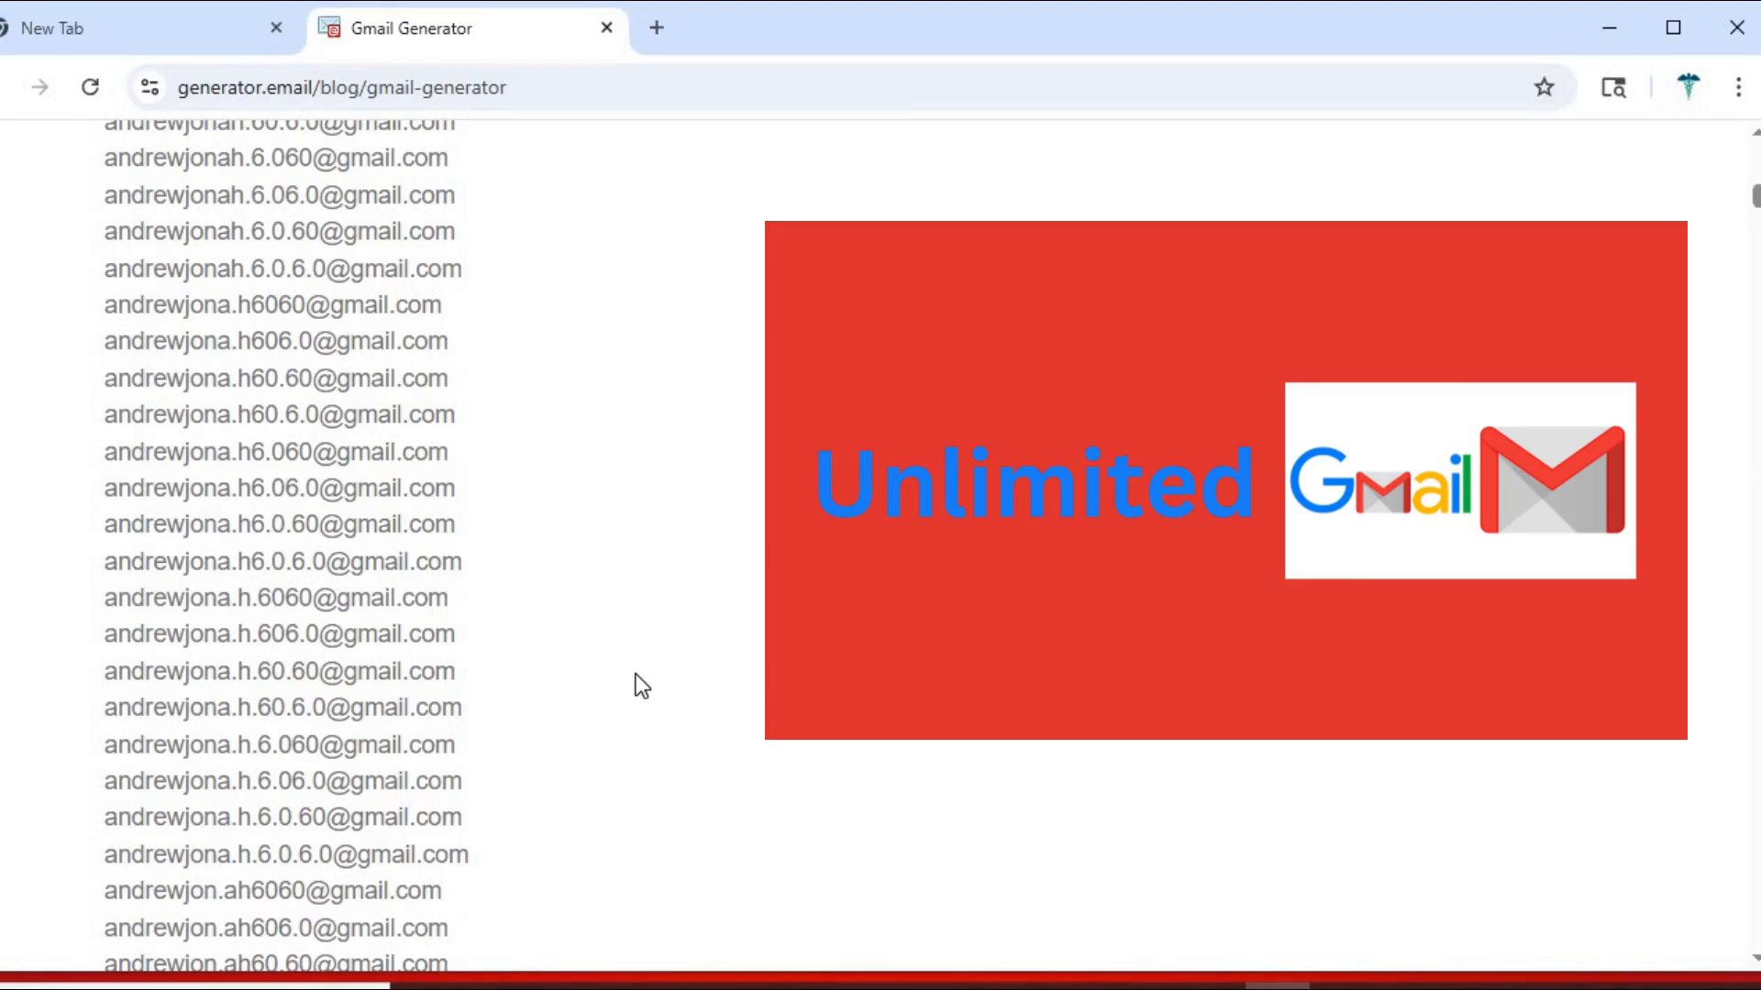
pyautogui.scroll(-3)
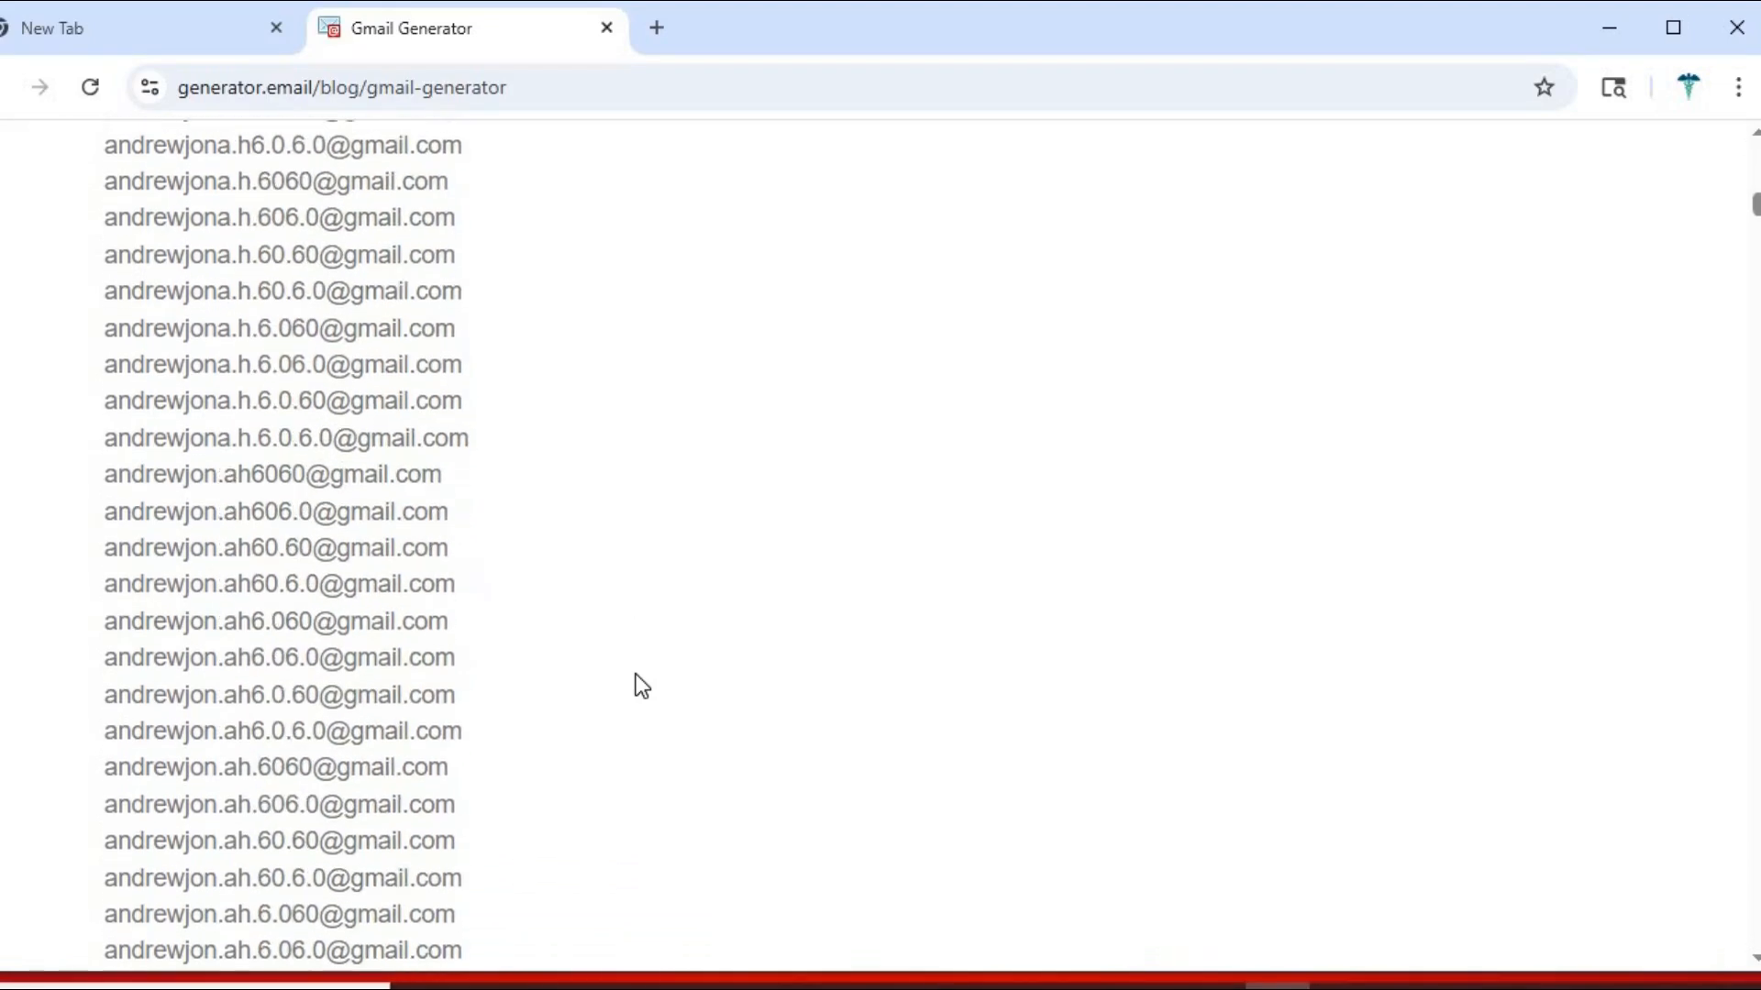
pyautogui.scroll(-3)
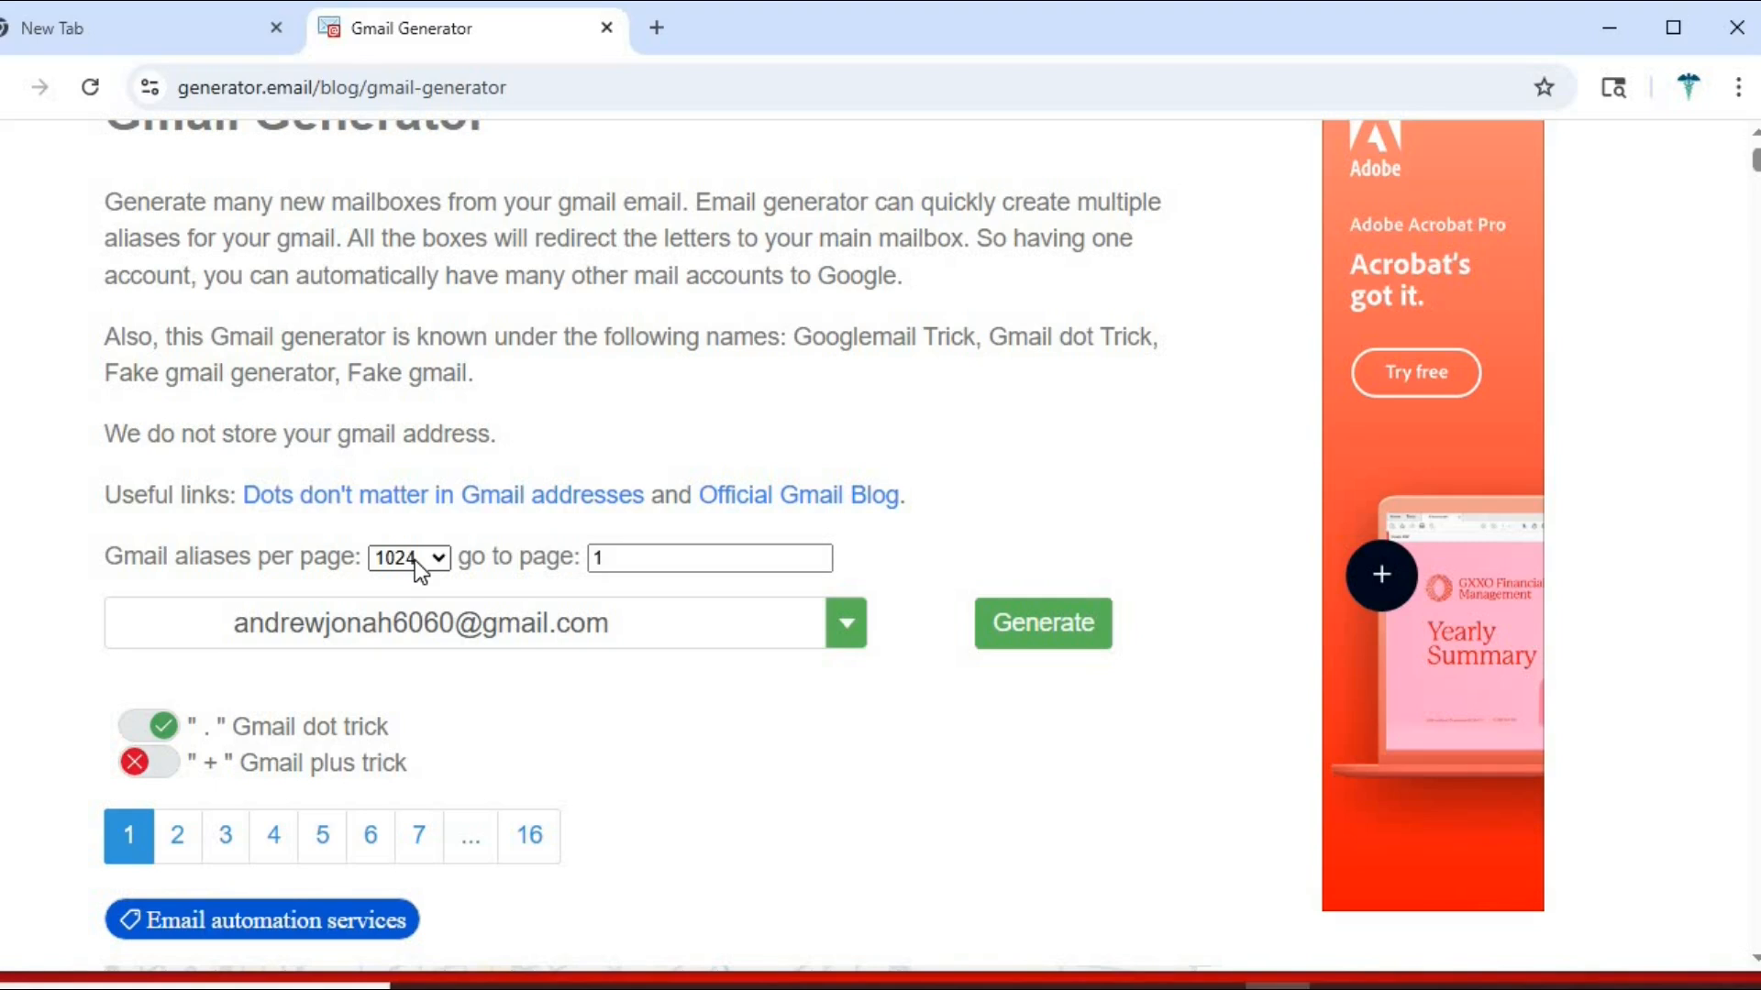
pyautogui.write('deepseek.com/sign_in')
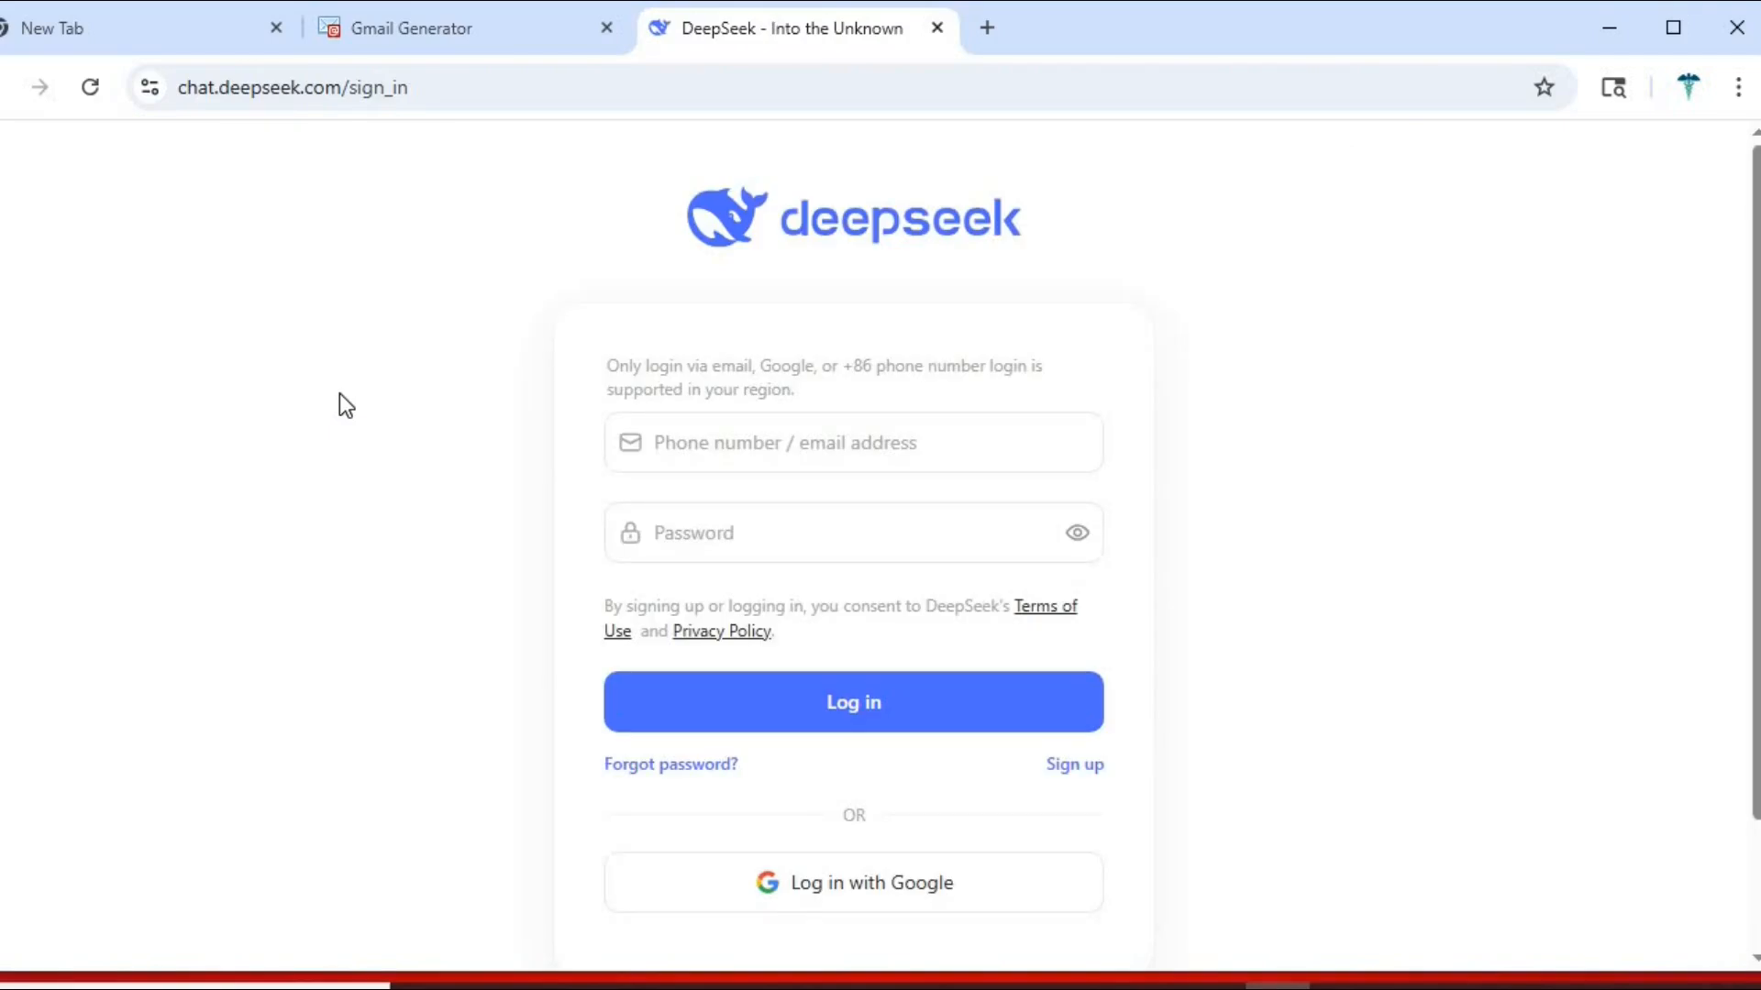
pyautogui.click(1072, 763)
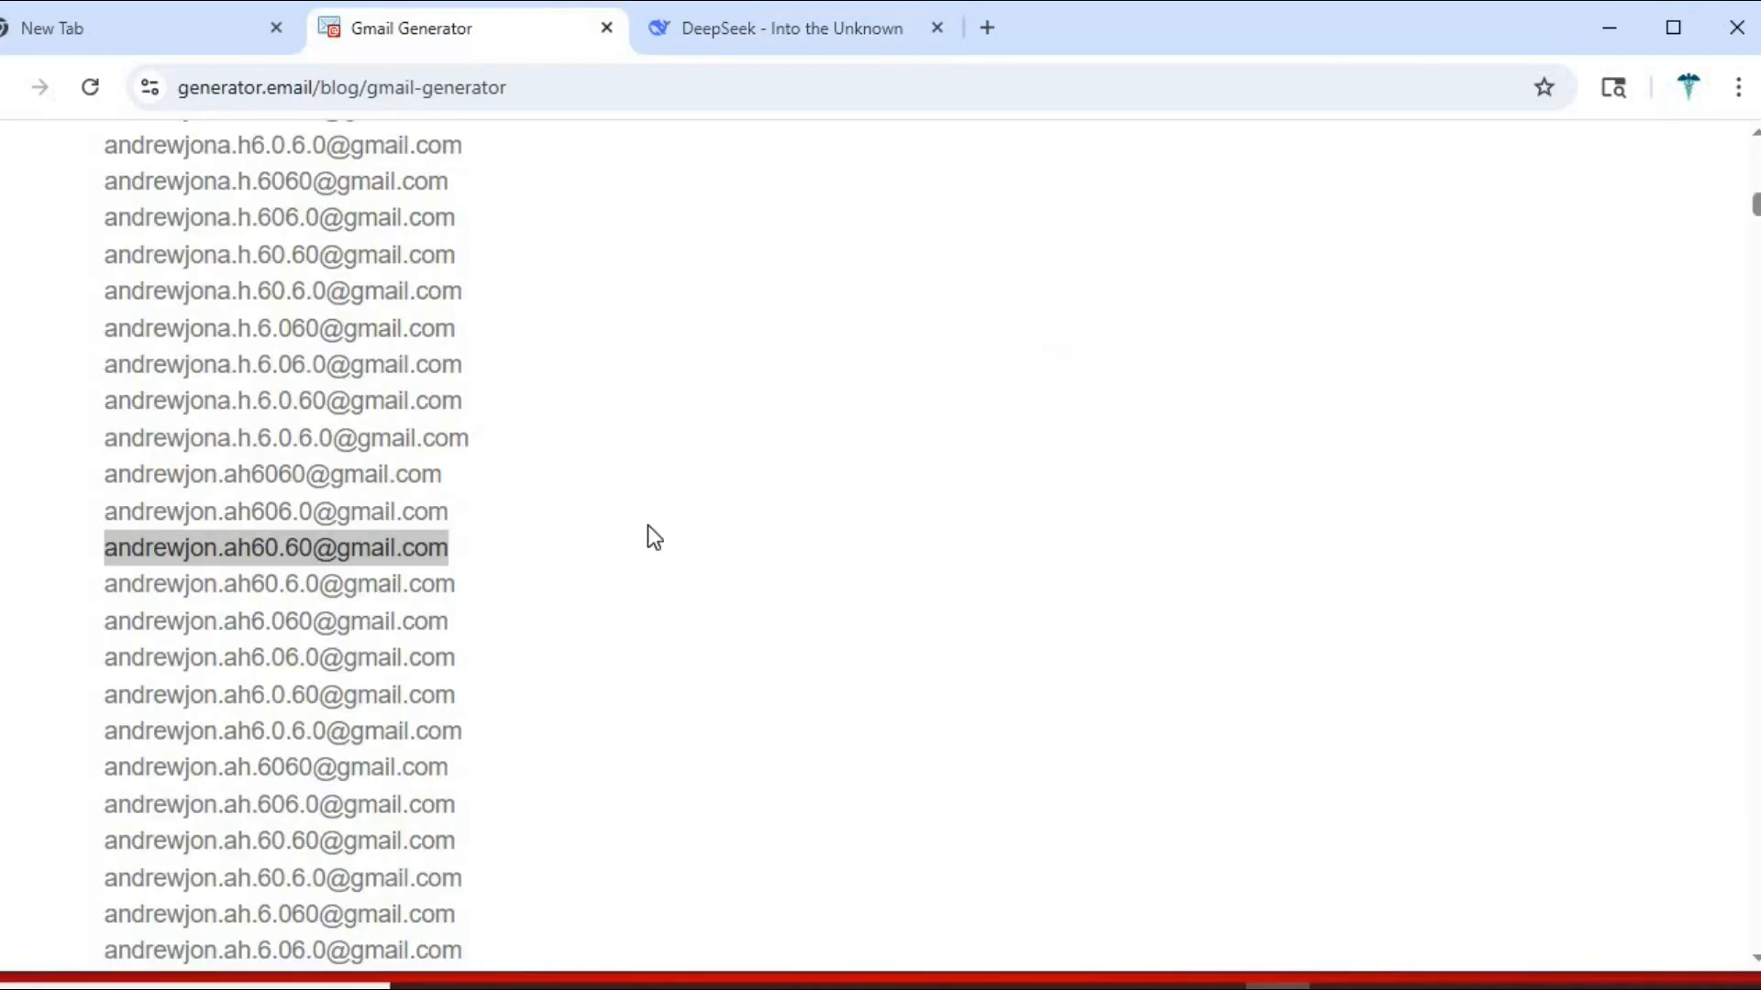
pyautogui.rightClick(275, 548)
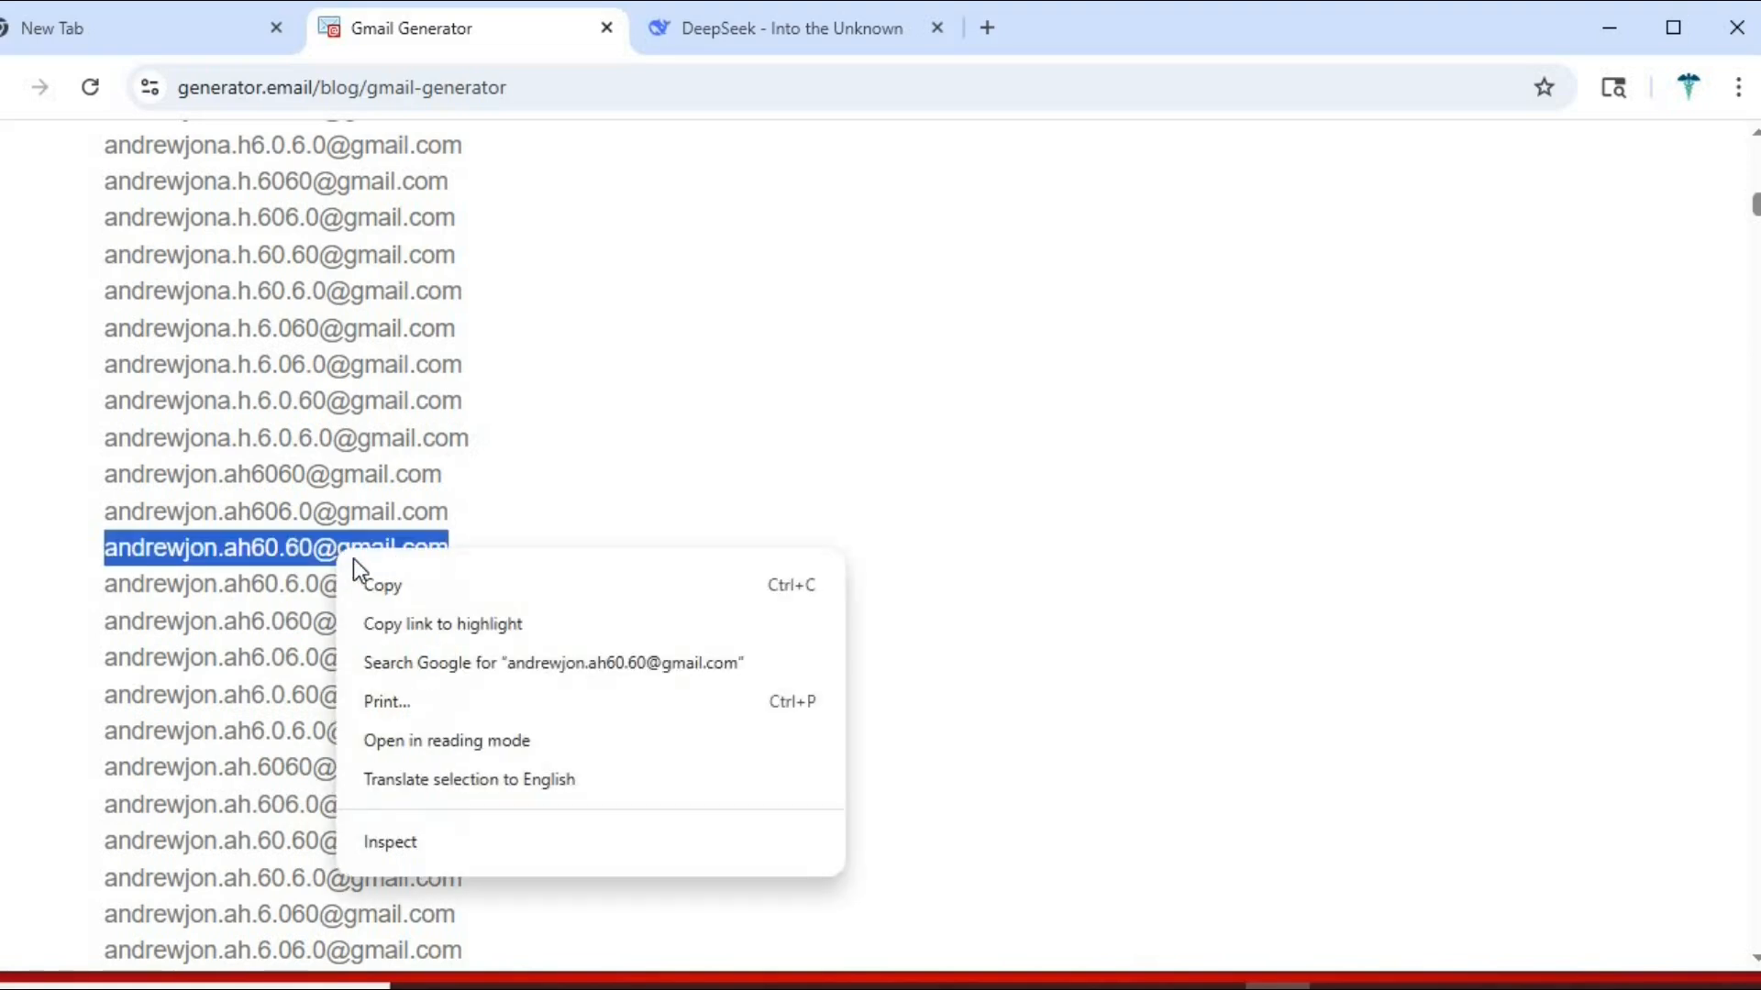
pyautogui.click(794, 27)
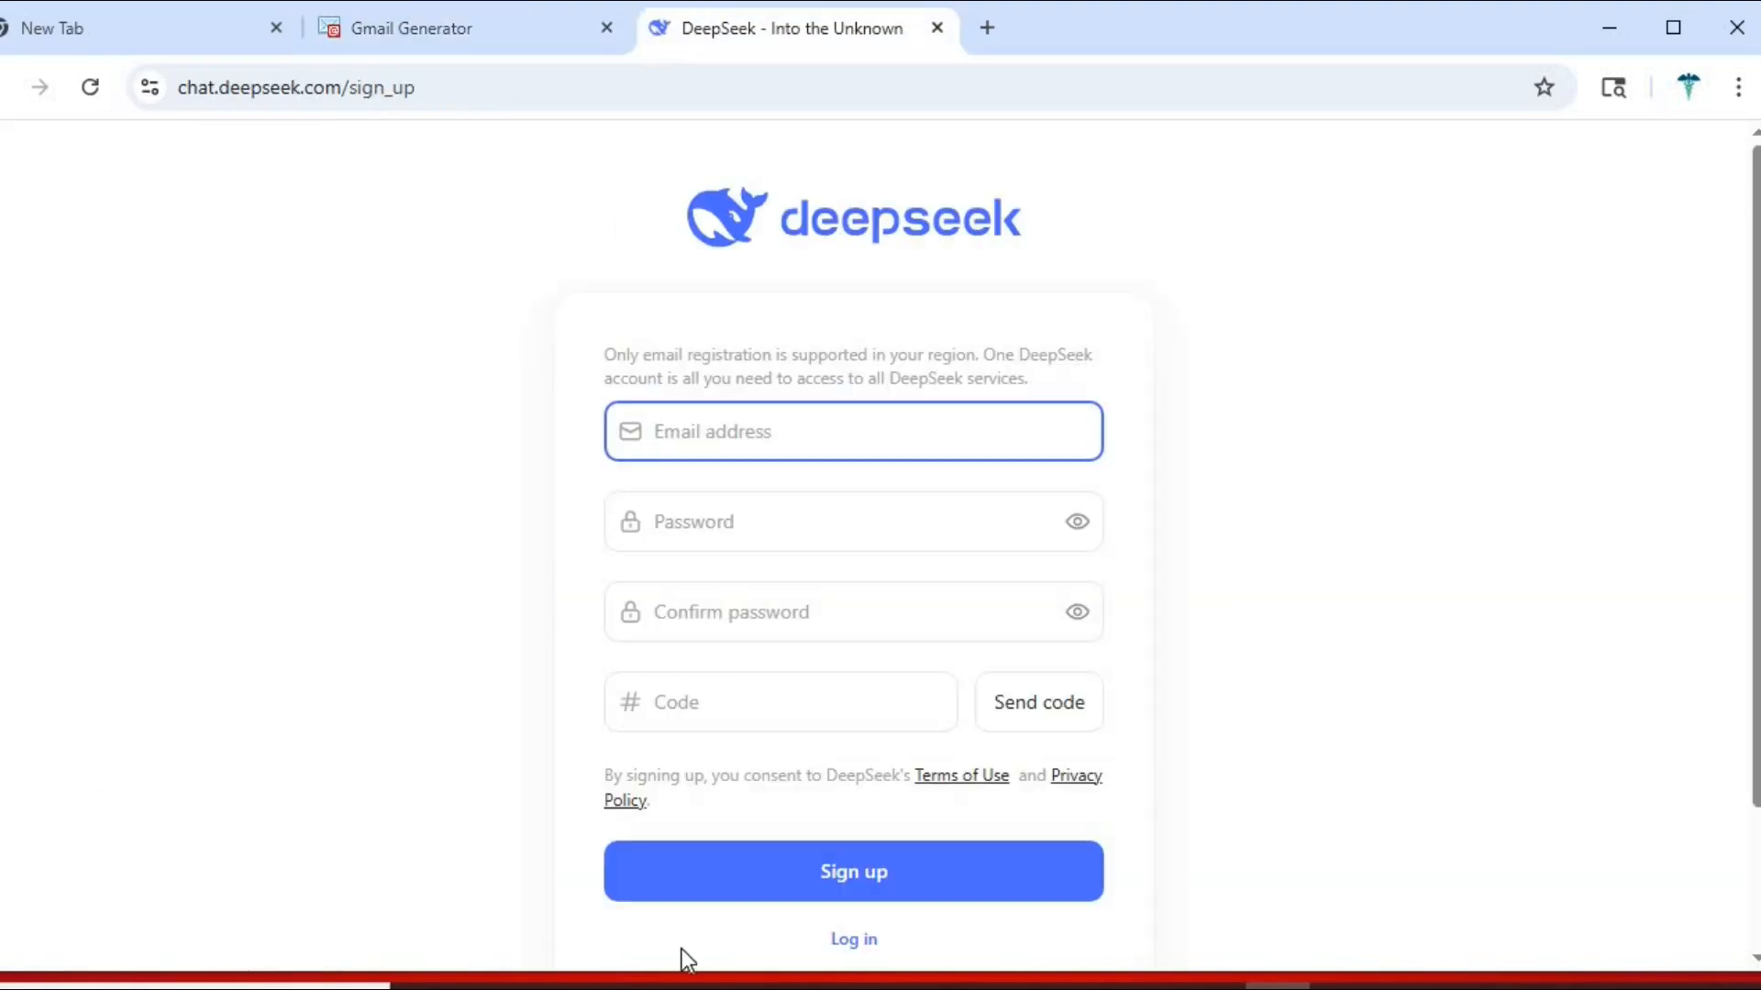
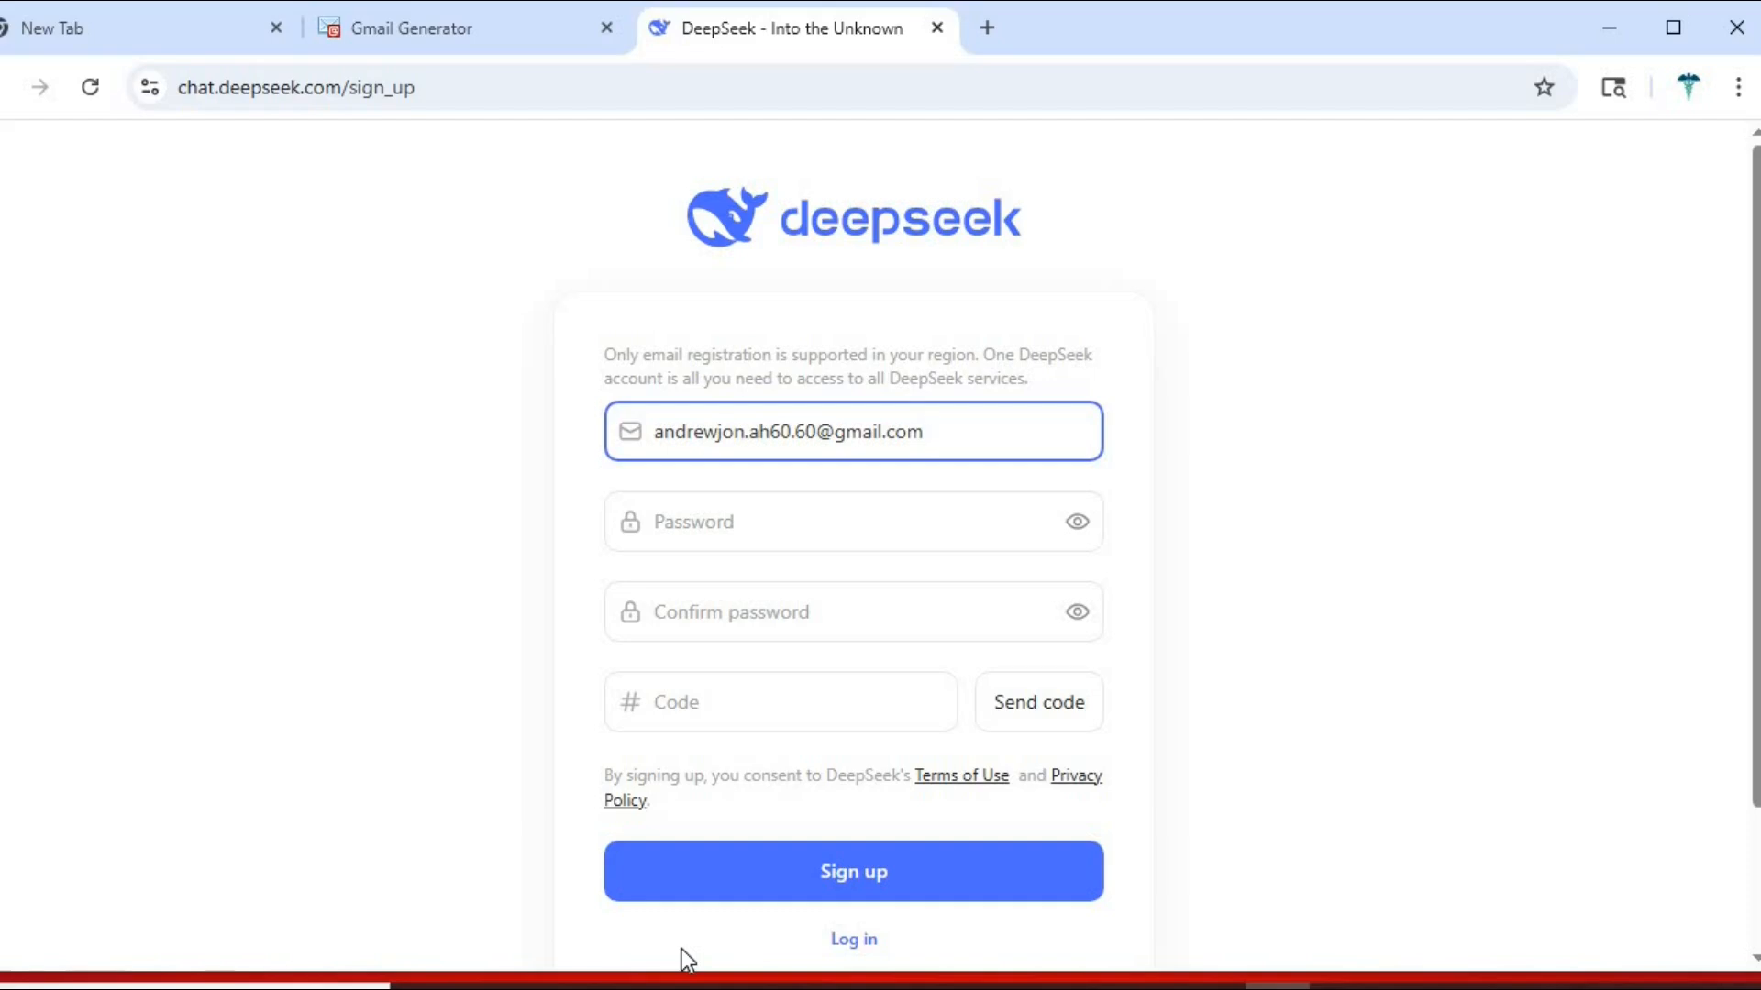
# Step: Enter the password, request a verification code and pass the human check
pyautogui.write('••••••••••')
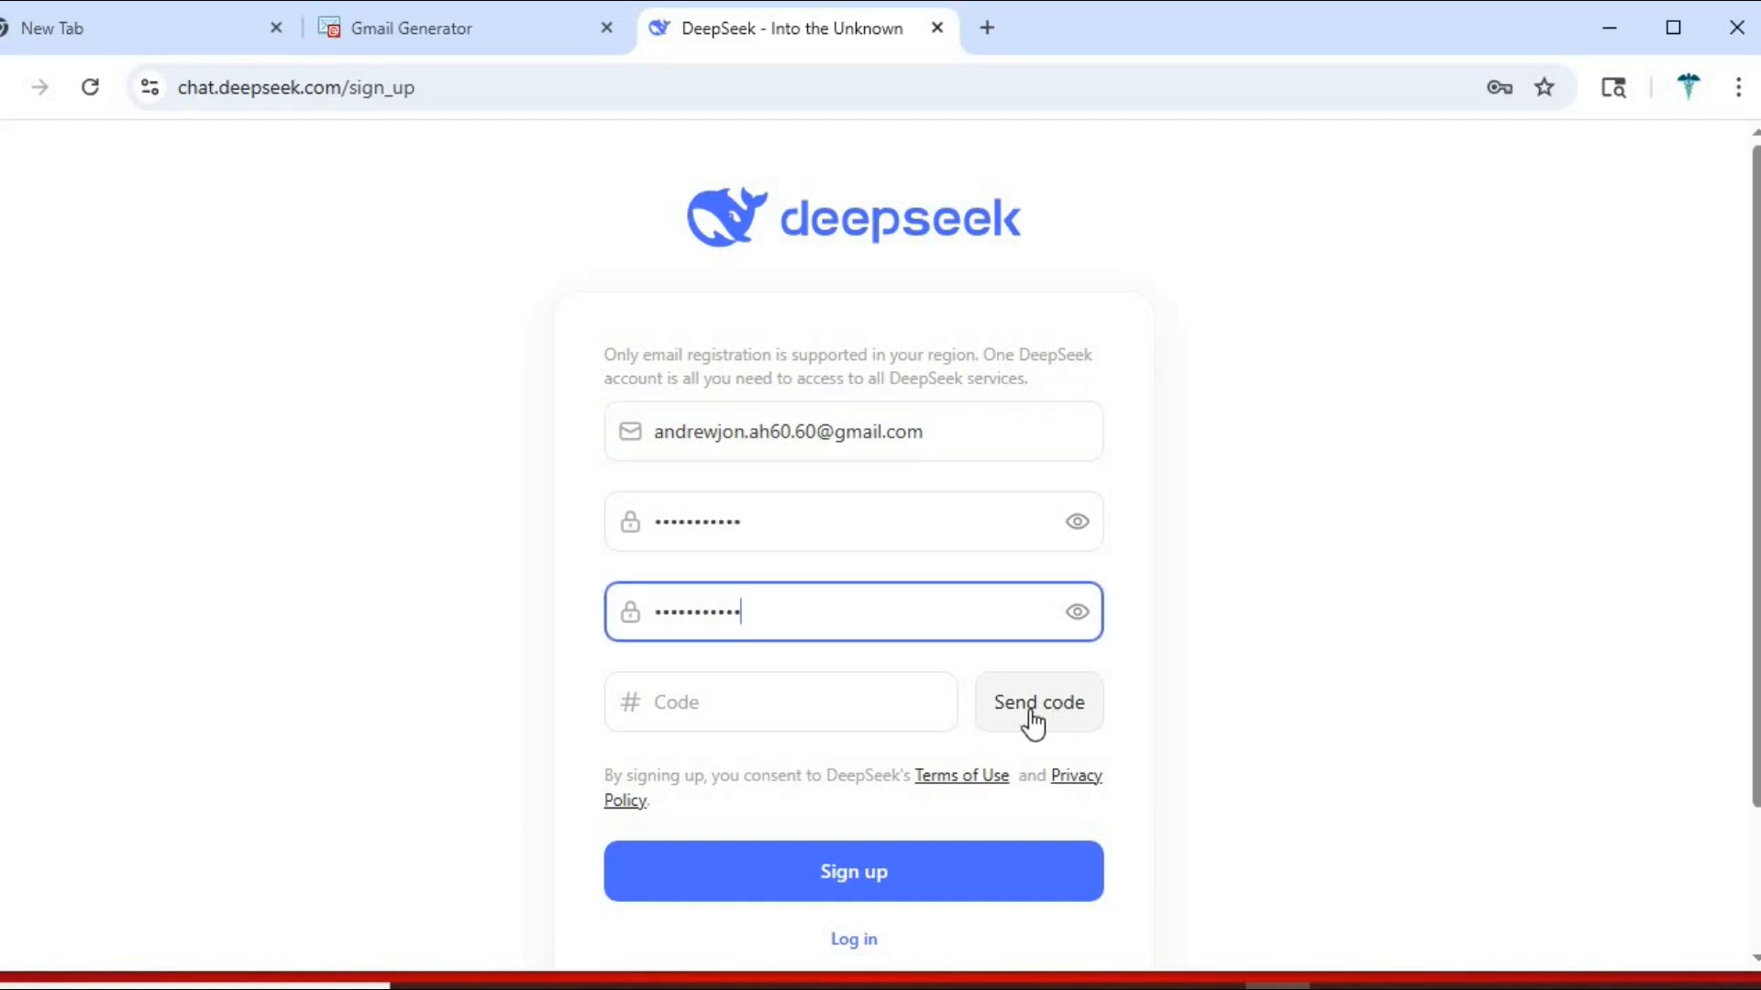
pyautogui.click(1036, 702)
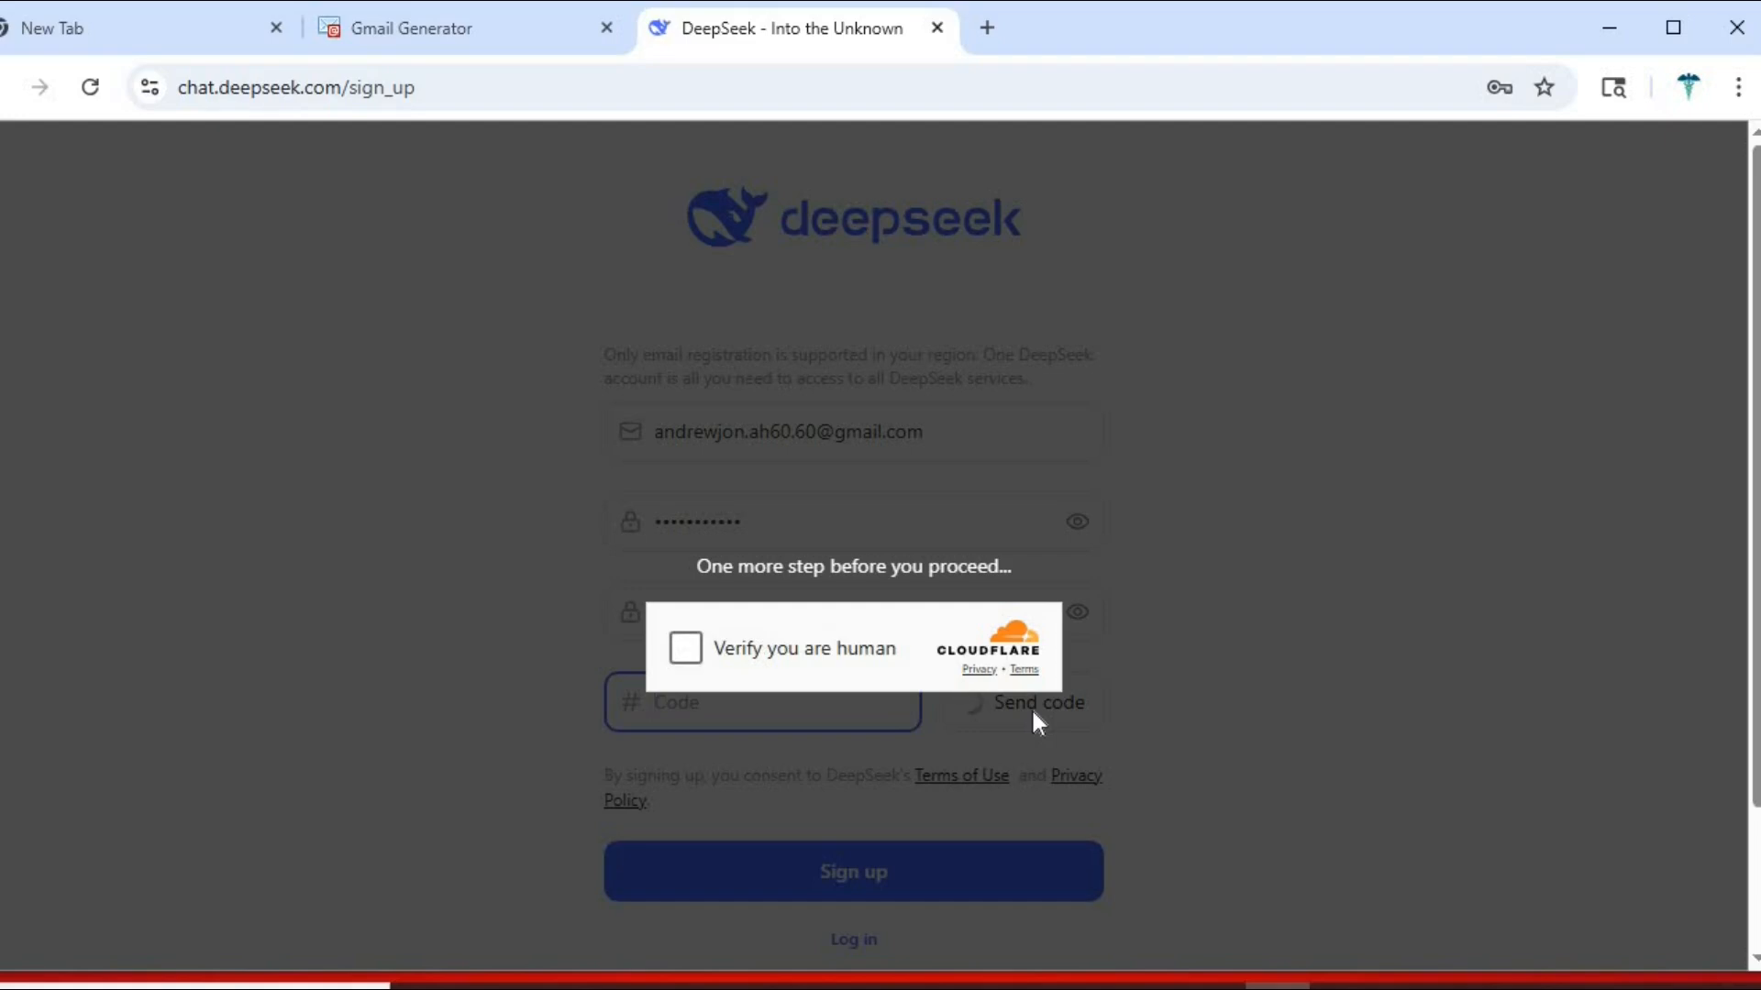
pyautogui.click(684, 647)
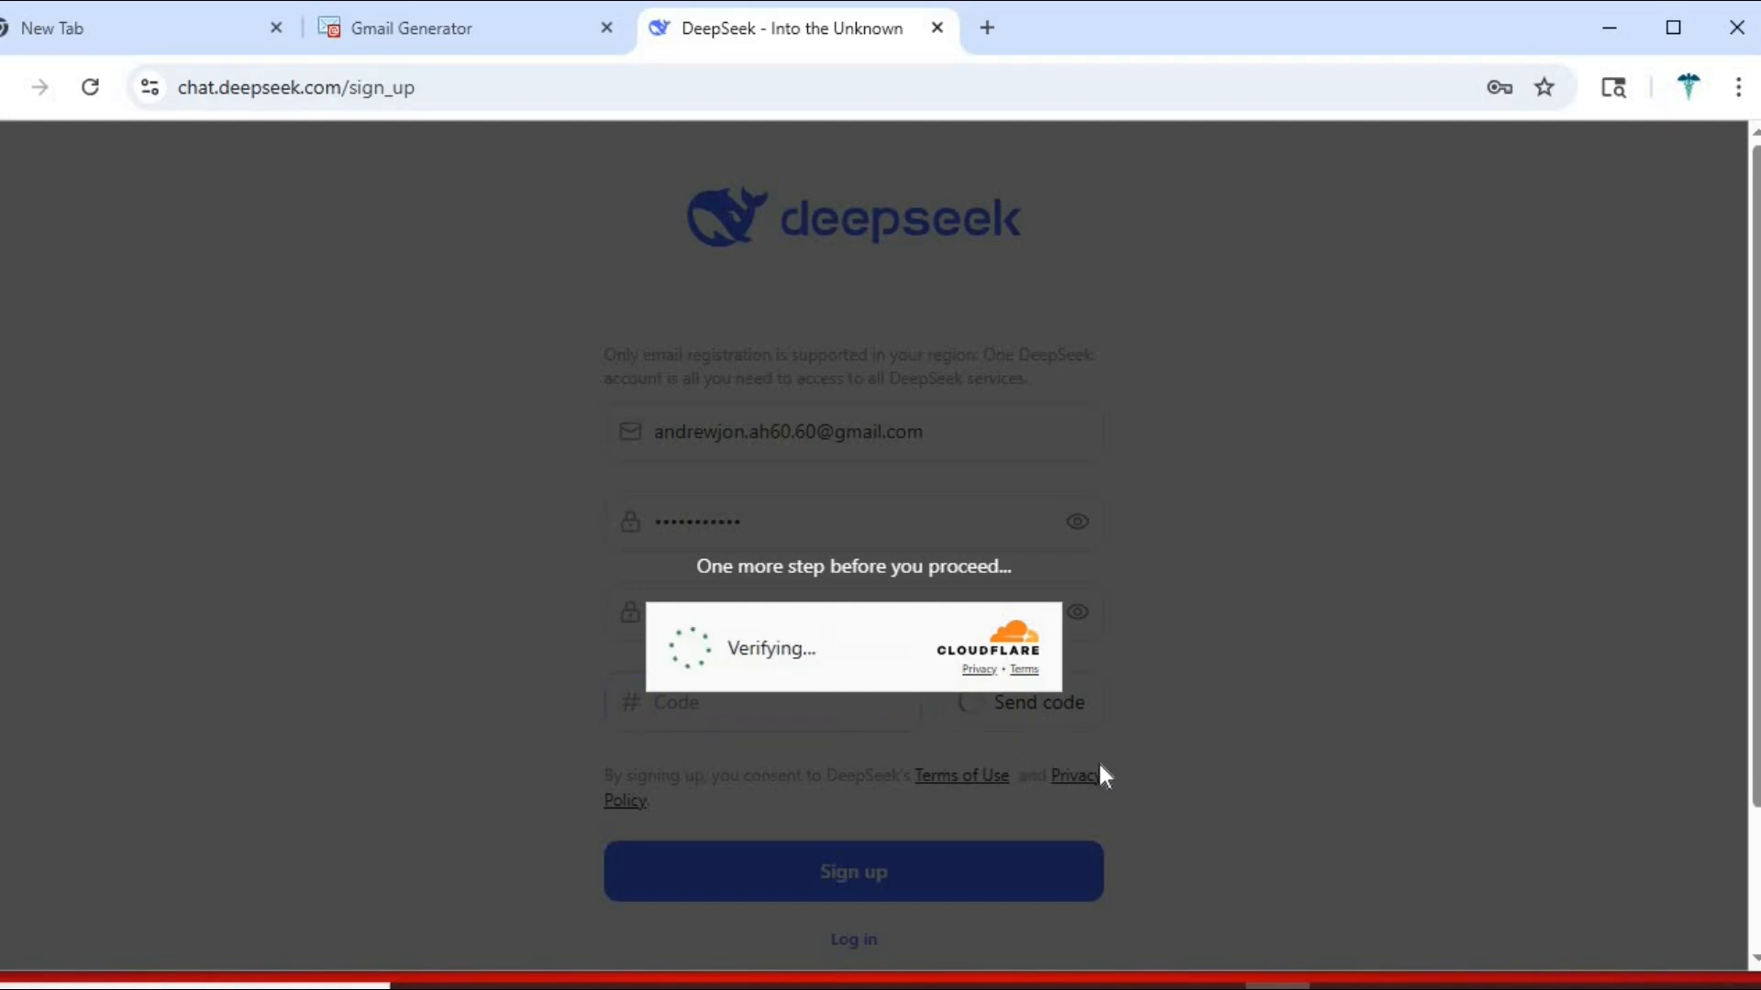
pyautogui.click(134, 27)
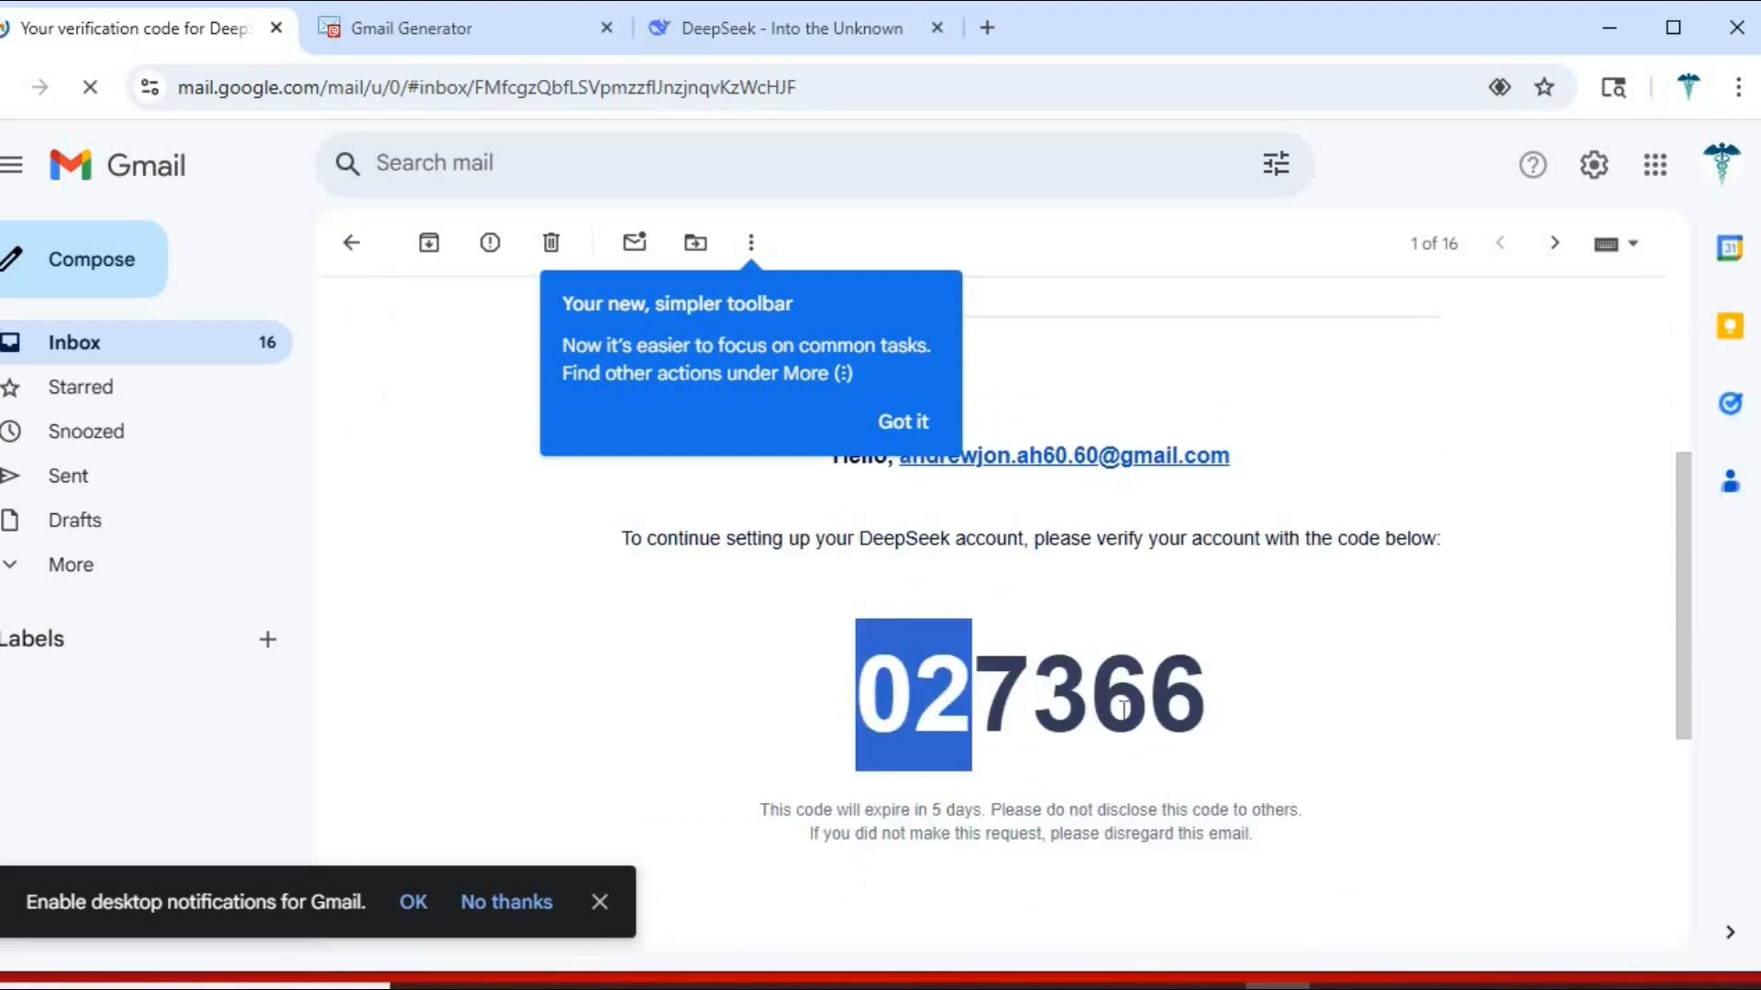
pyautogui.rightClick(1090, 697)
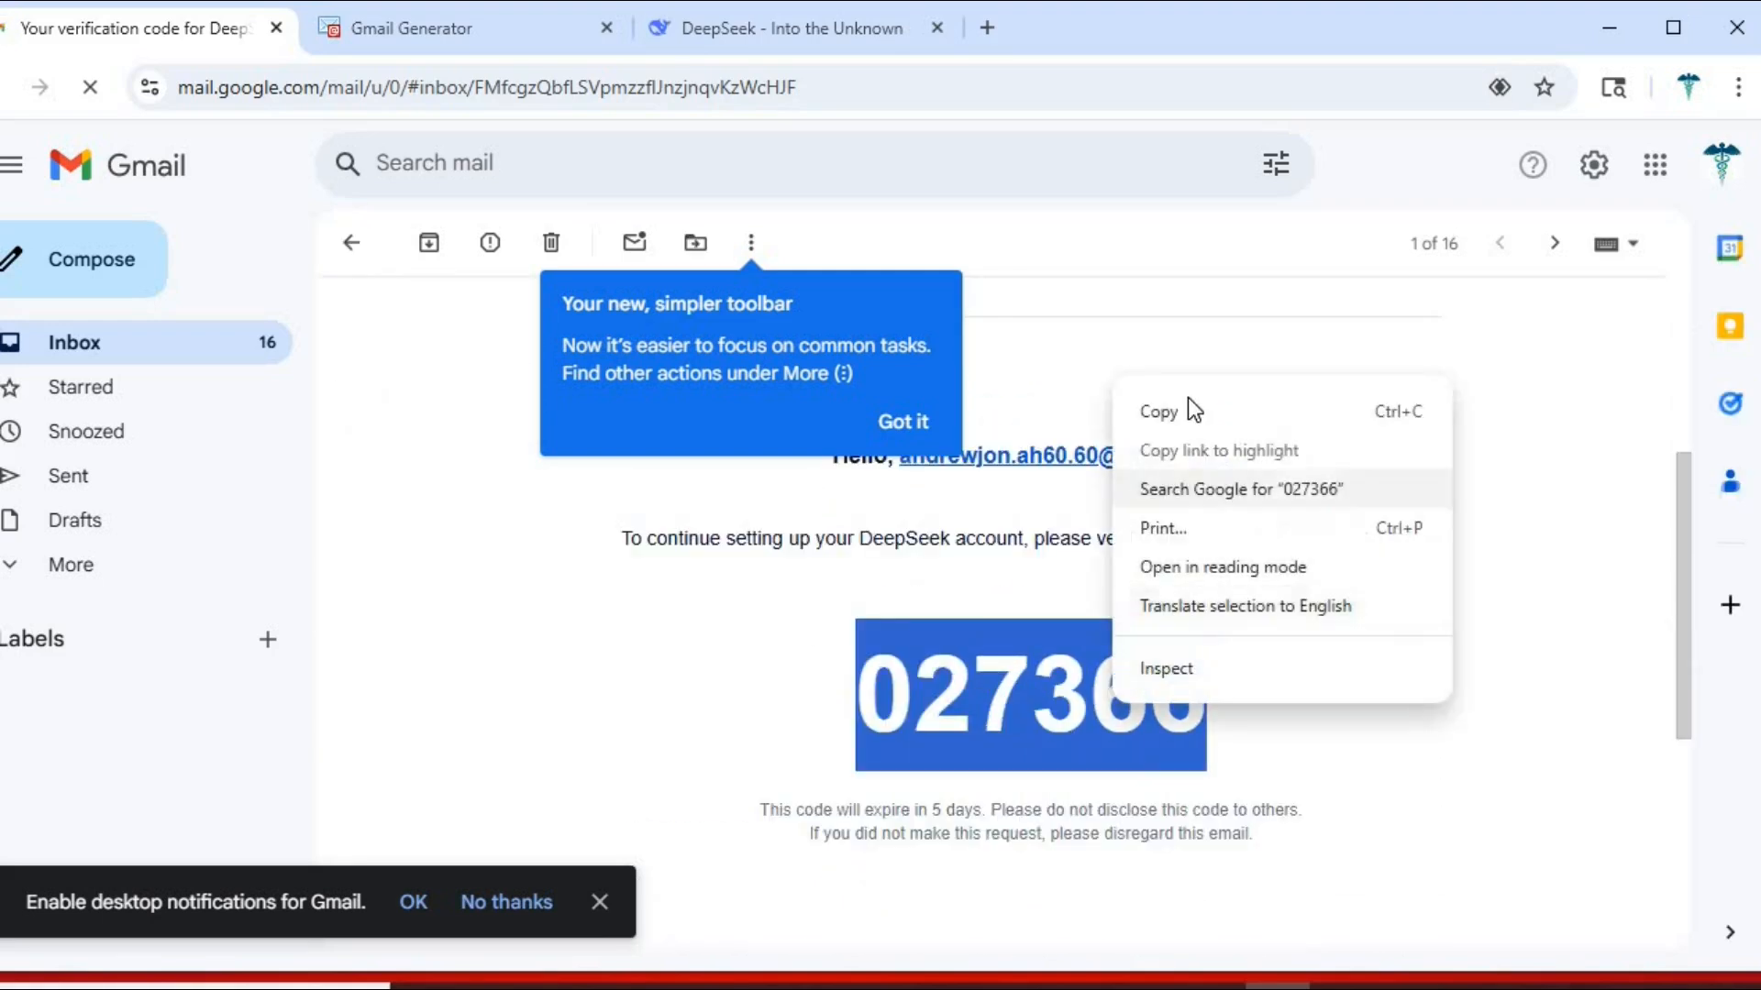
pyautogui.click(787, 27)
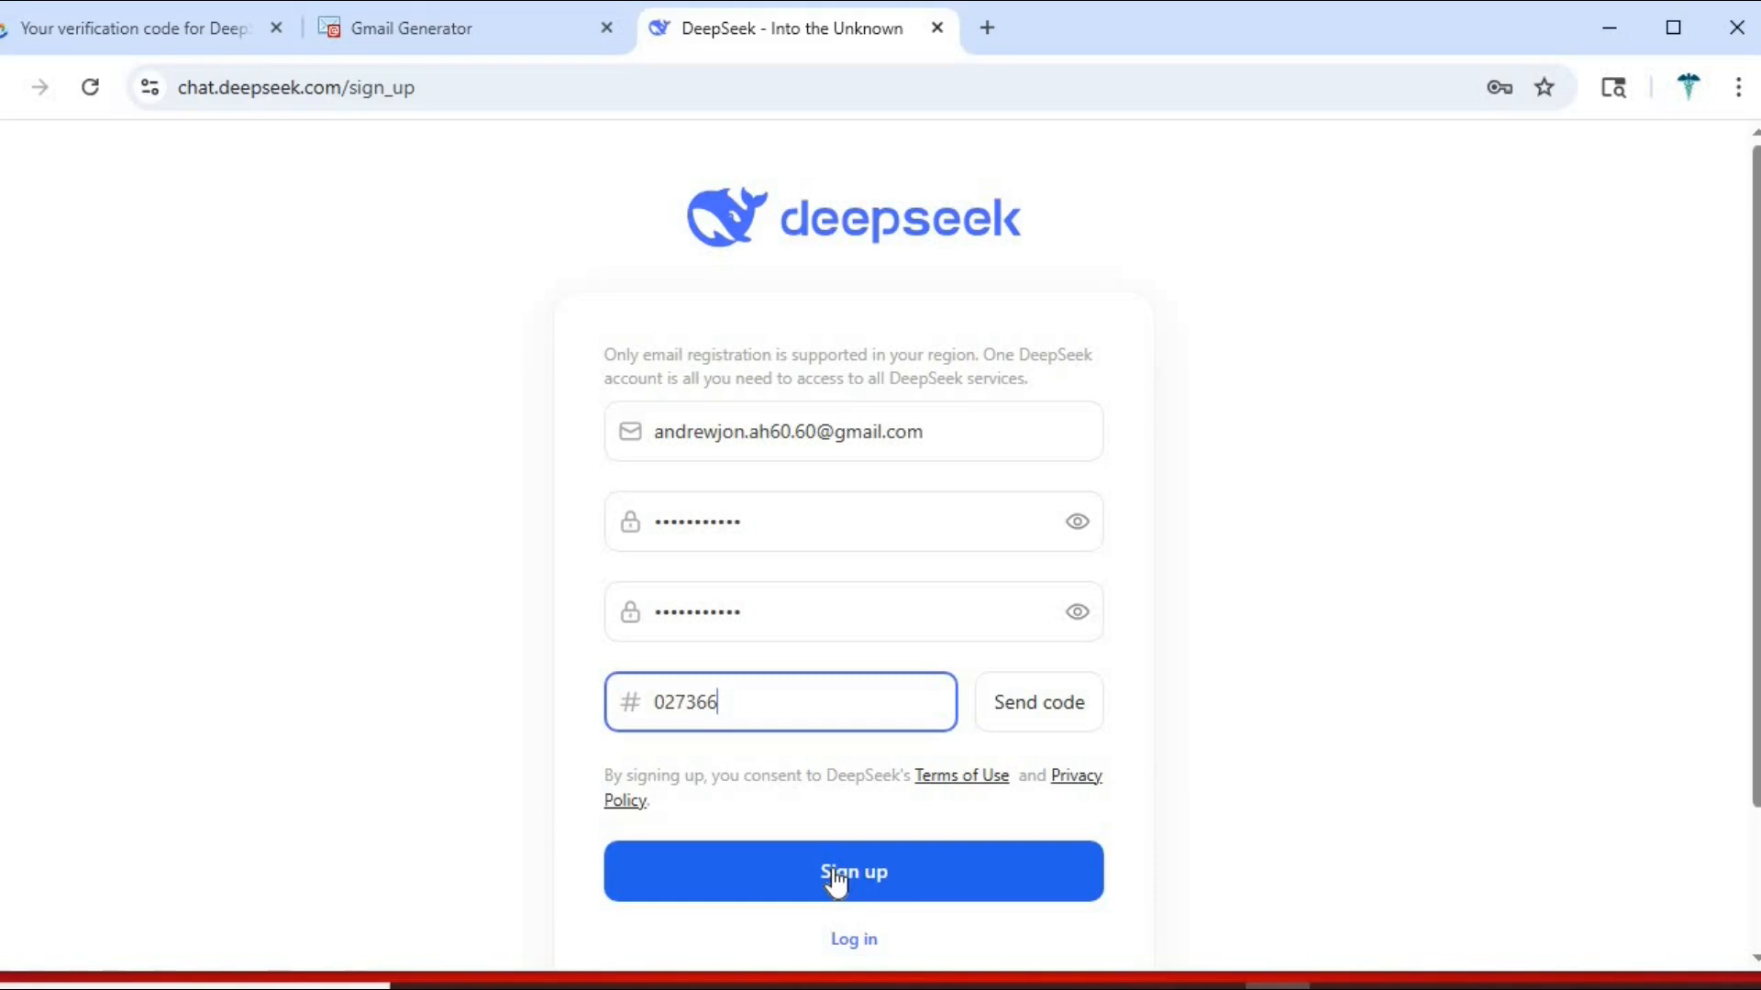
pyautogui.click(853, 871)
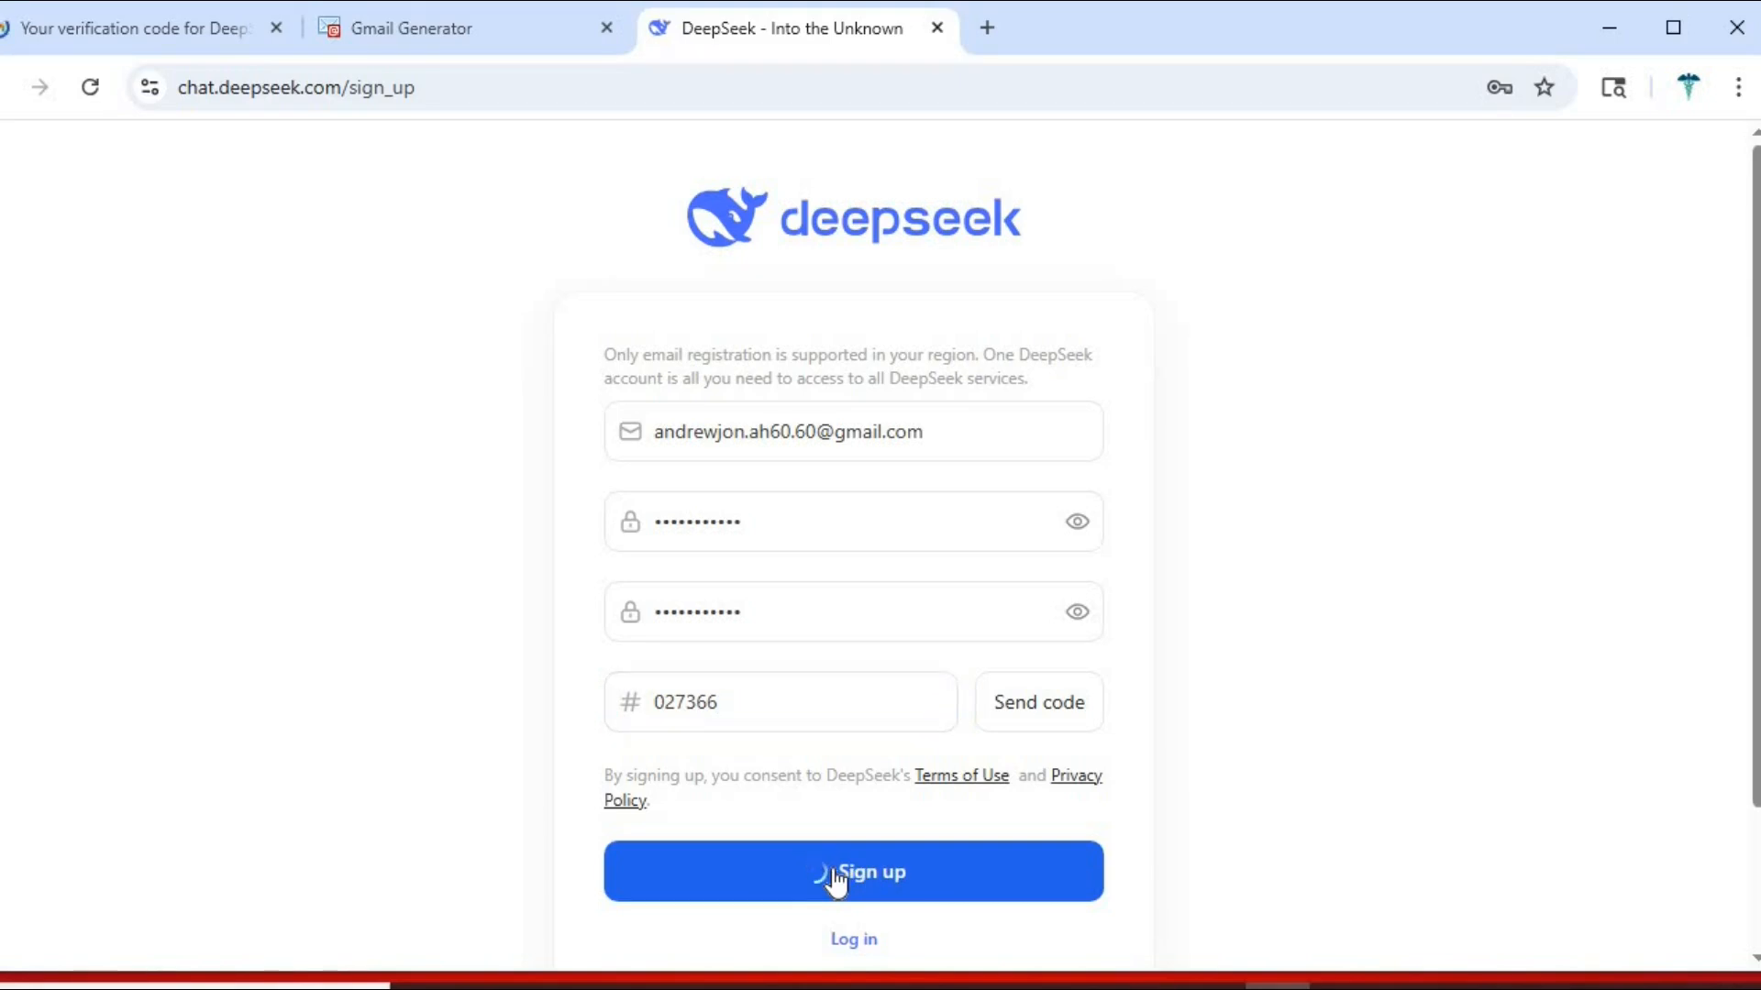
pyautogui.click(853, 871)
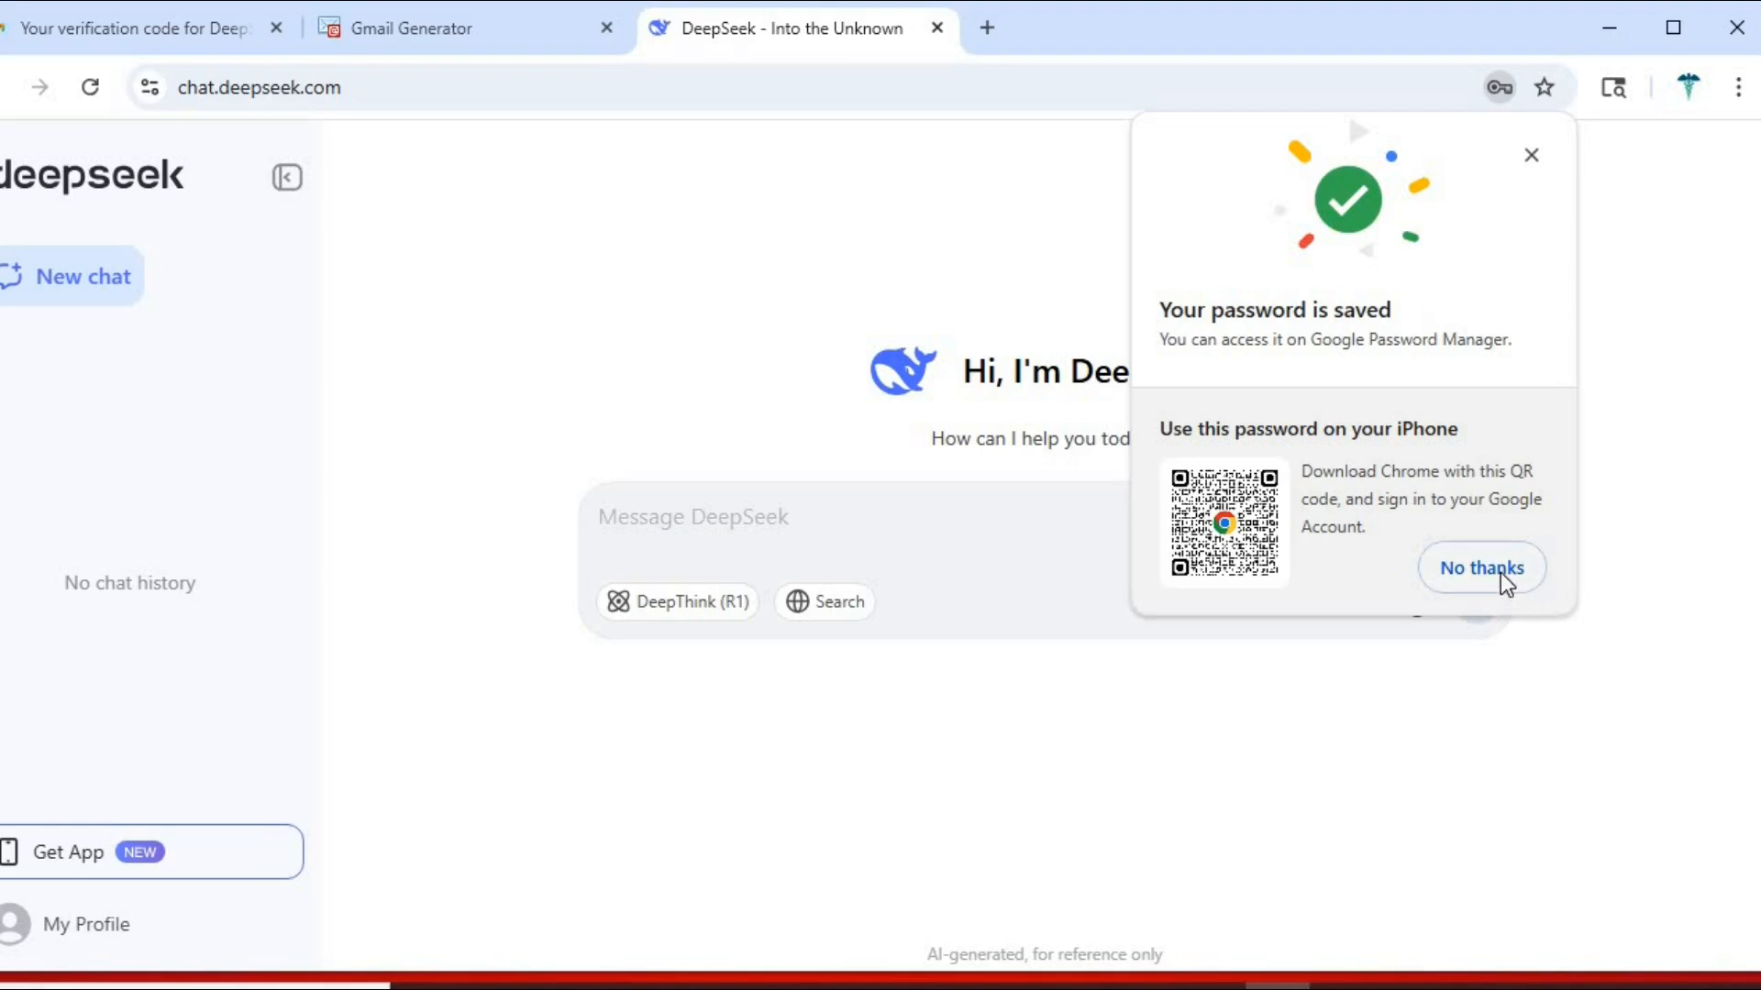
# Step: Dismiss Chrome's password-saved notice and focus the Message DeepSeek box
pyautogui.click(1480, 567)
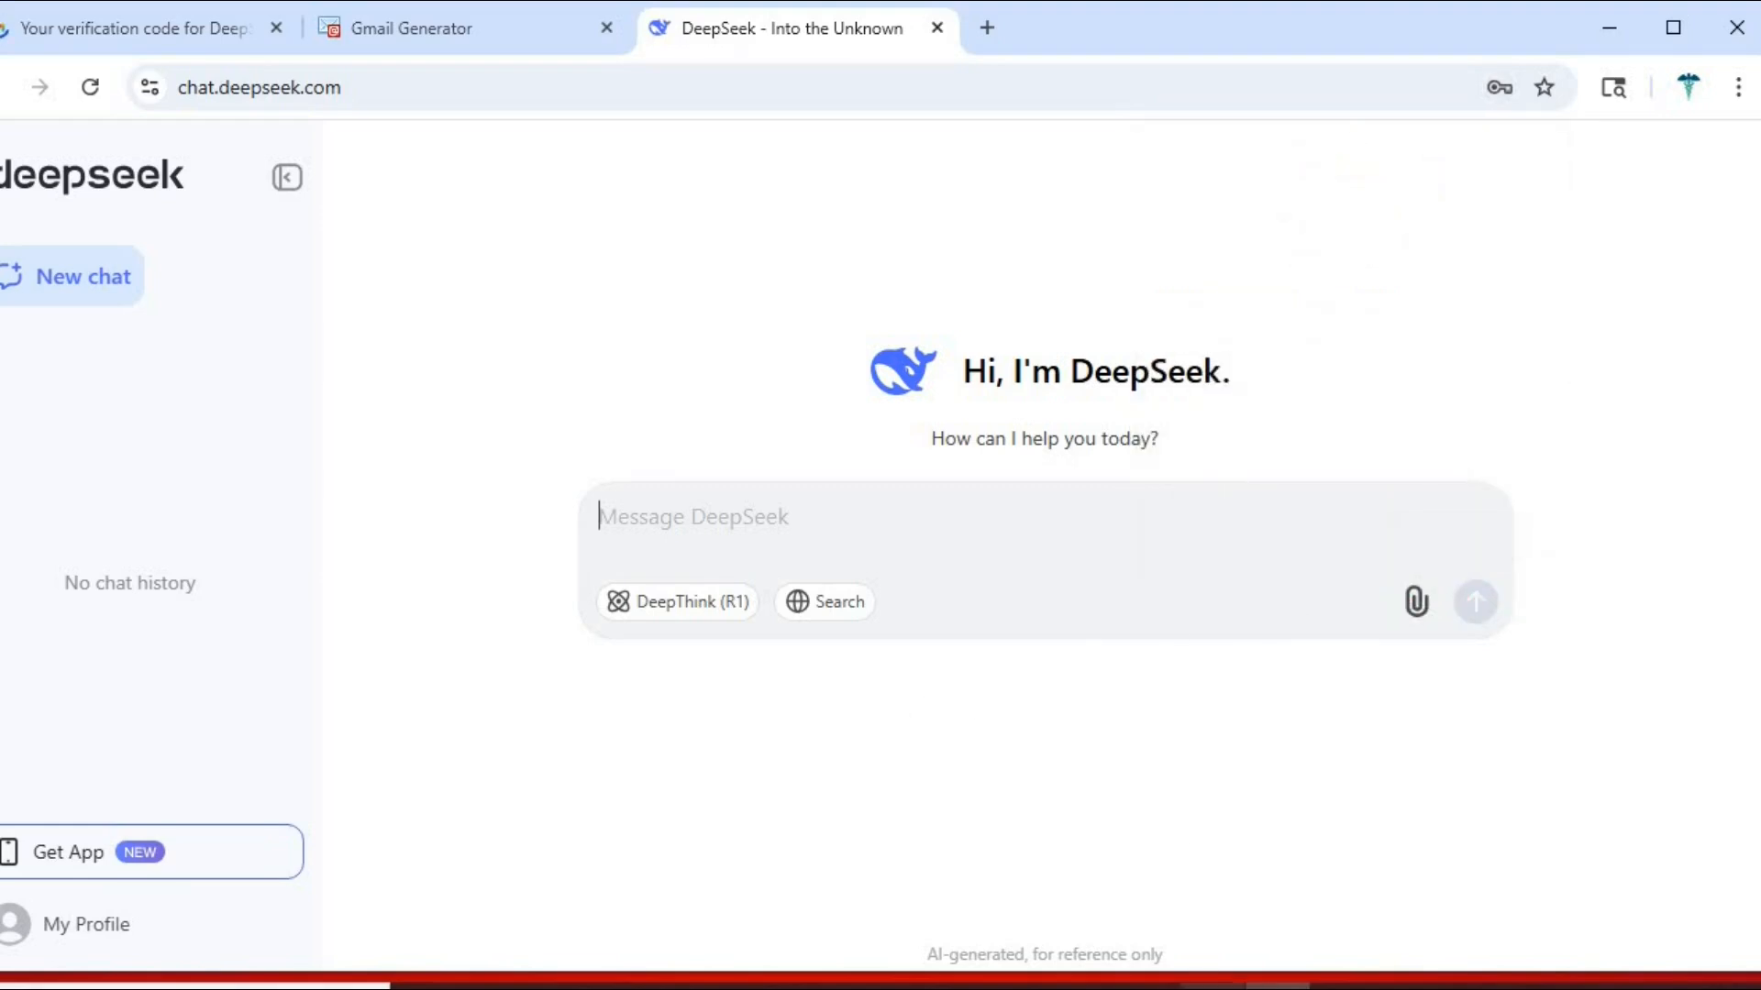
pyautogui.click(460, 27)
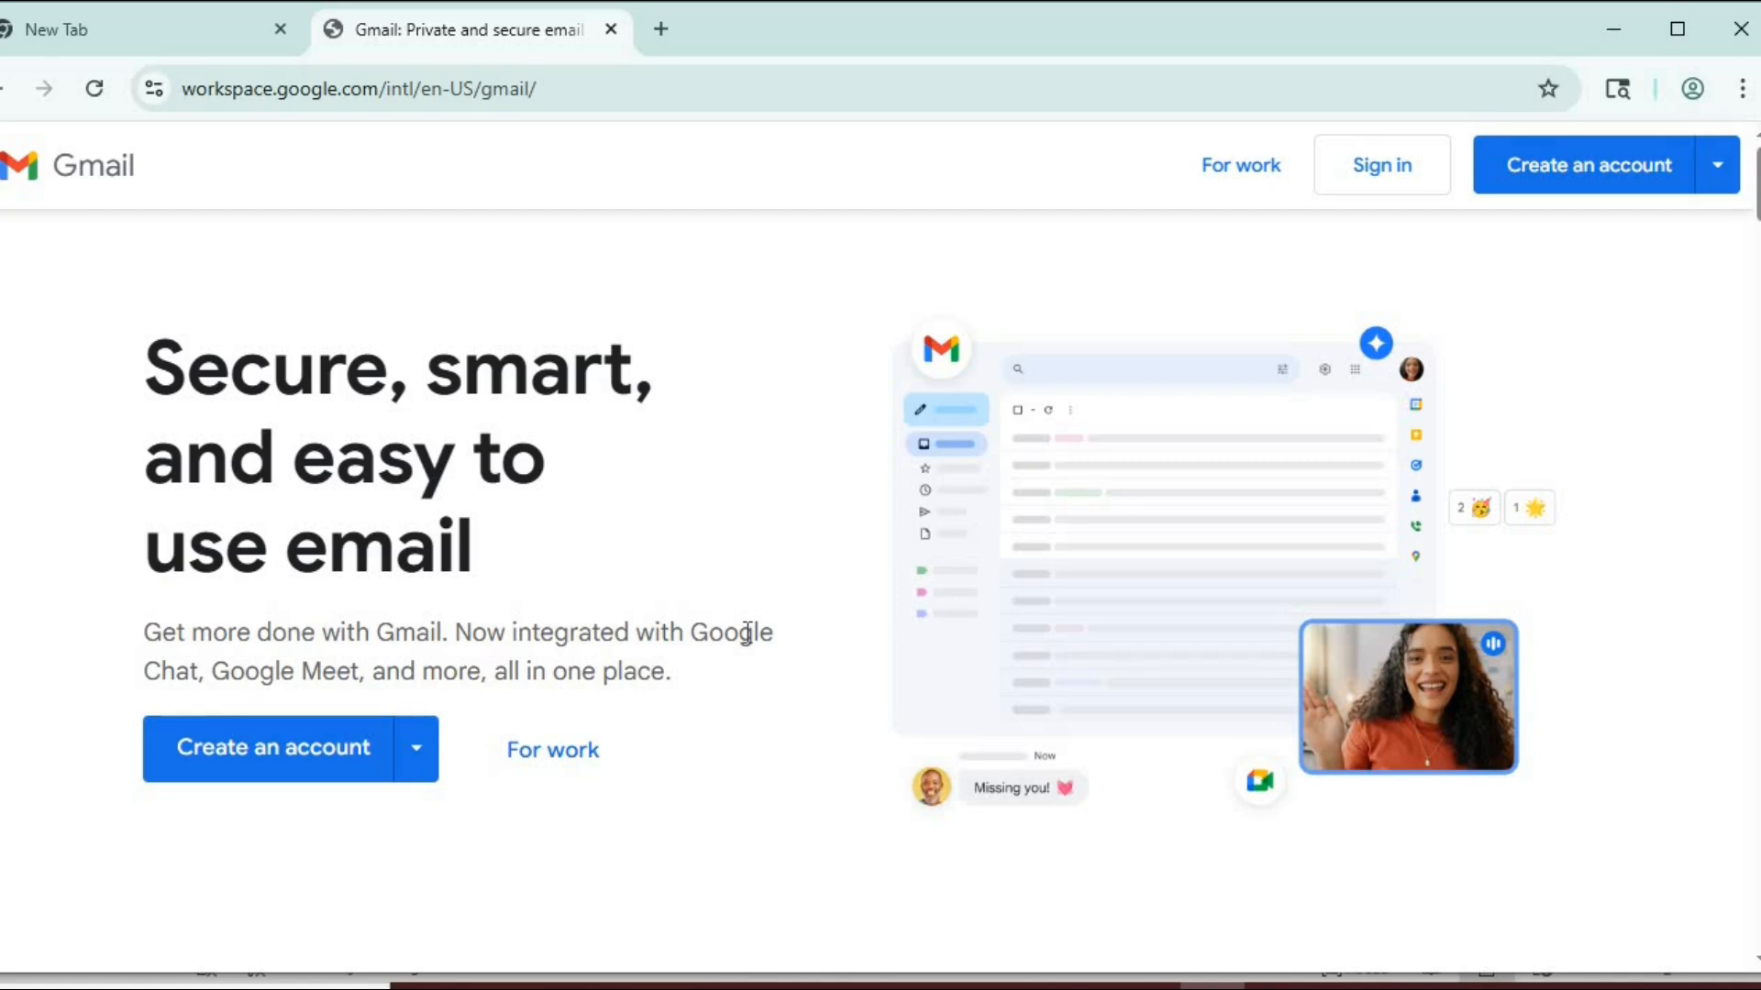
# Step: Open a new blank tab beside the Gmail product page
pyautogui.click(660, 30)
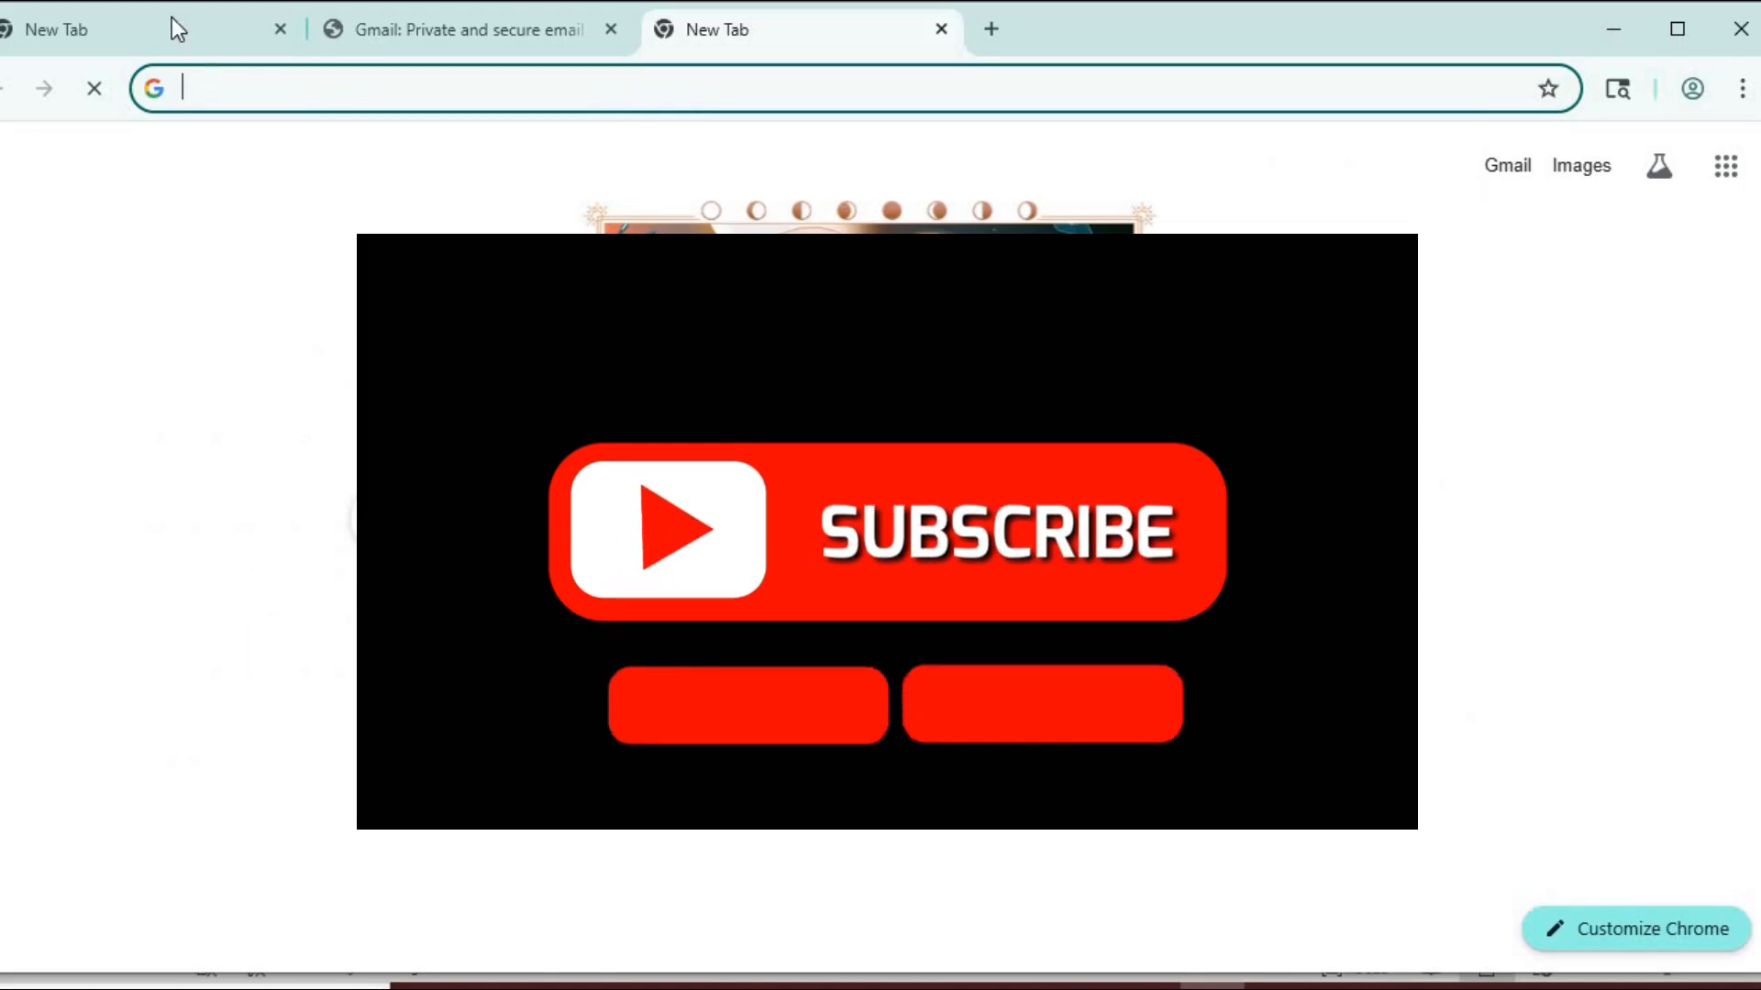
pyautogui.click(134, 30)
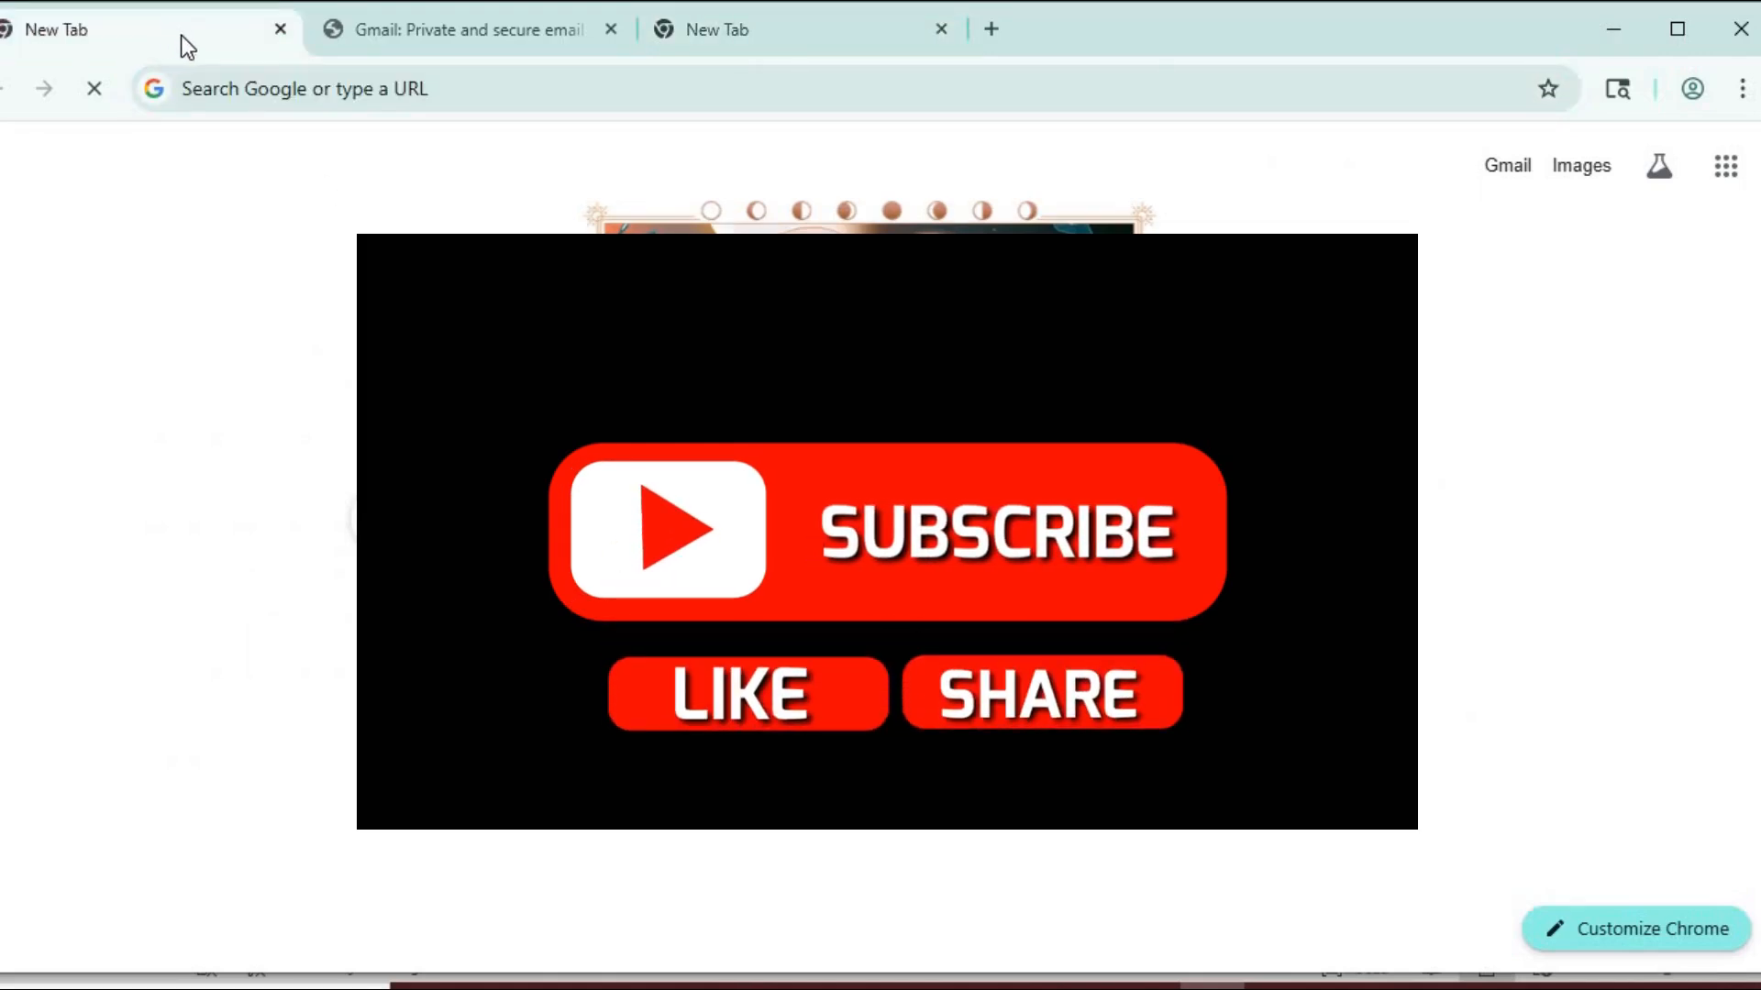